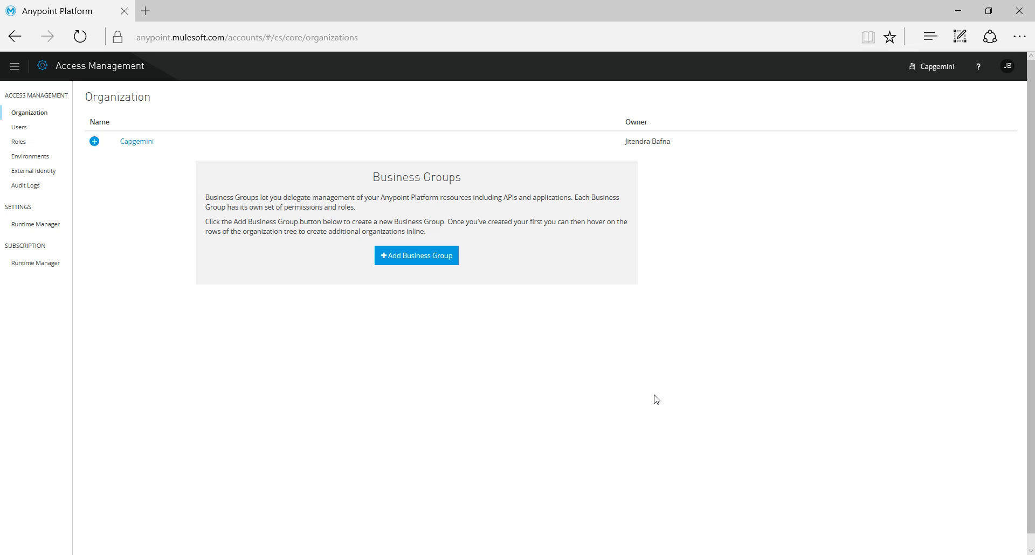
# Step: Navigate from the products menu to the API Manager dashboard listing the existing APIs
pyautogui.click(14, 66)
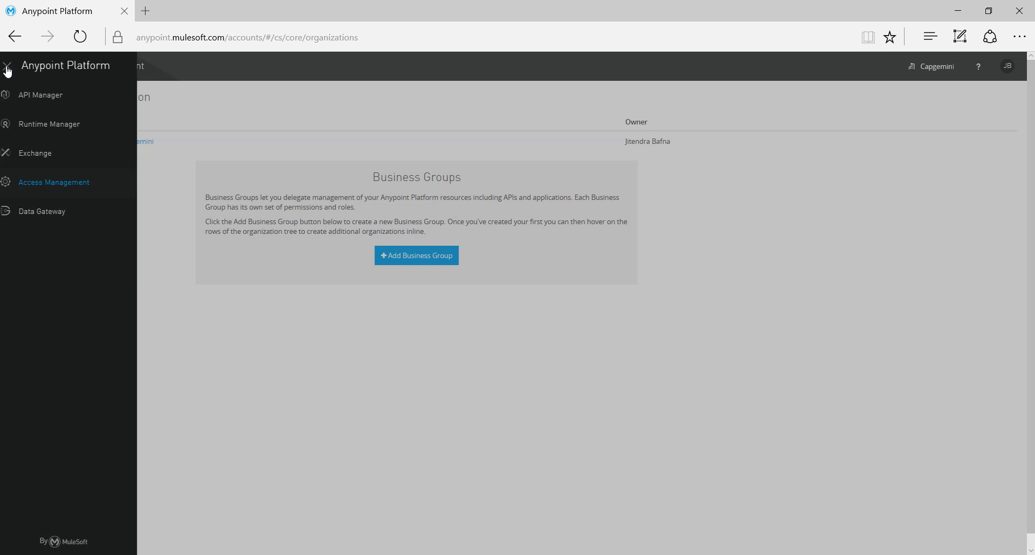
pyautogui.click(49, 94)
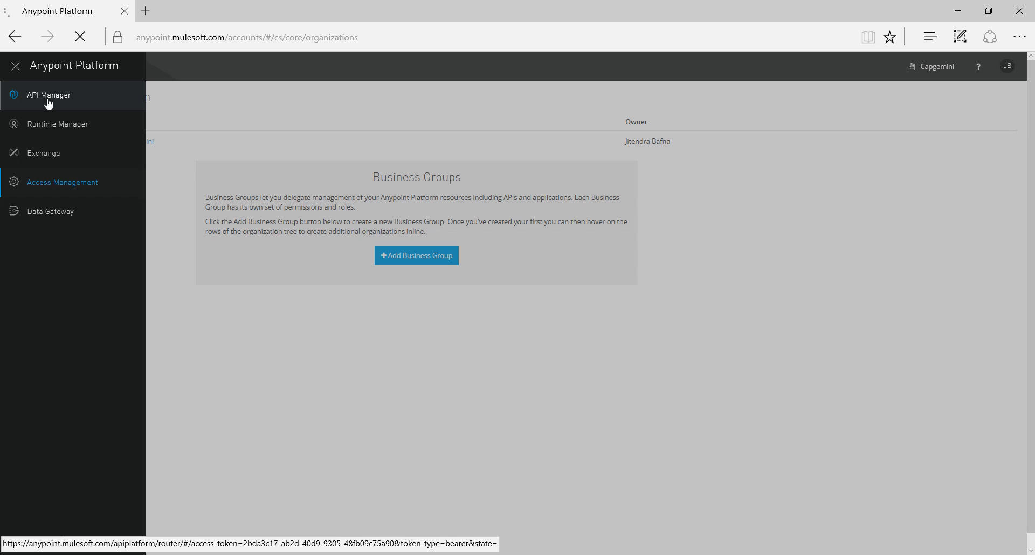
pyautogui.click(48, 95)
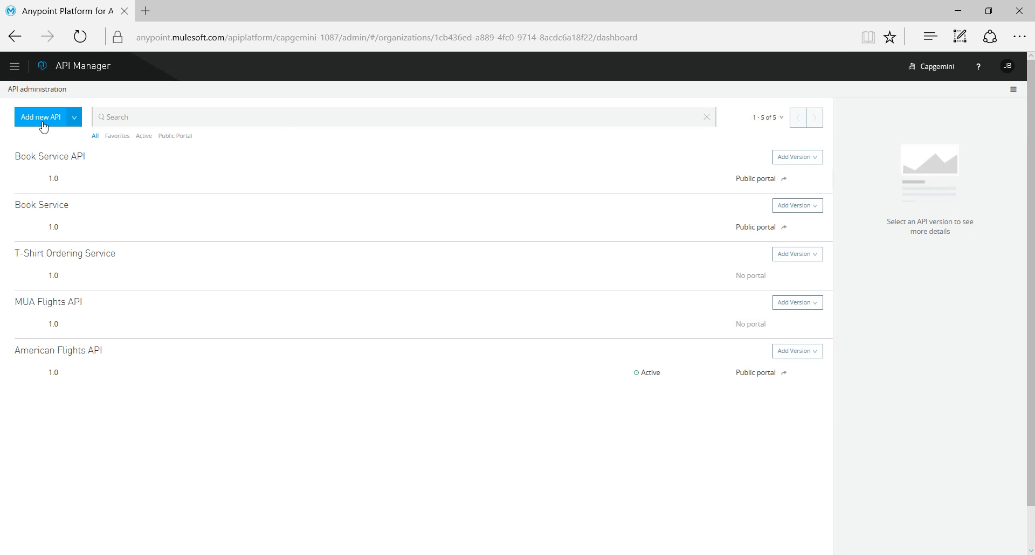
# Step: Add a new API named BookService API with version 1.0
pyautogui.click(40, 117)
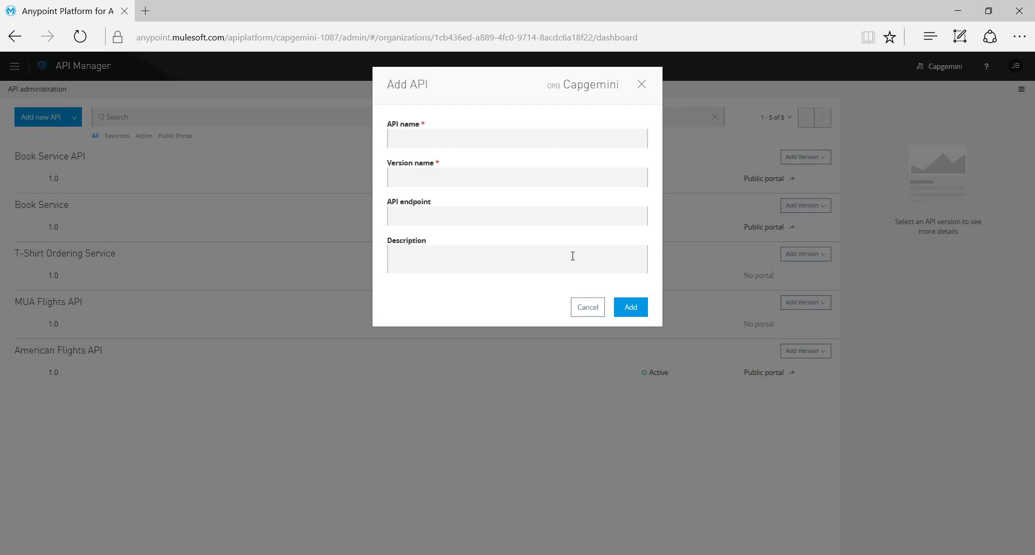
pyautogui.write('B')
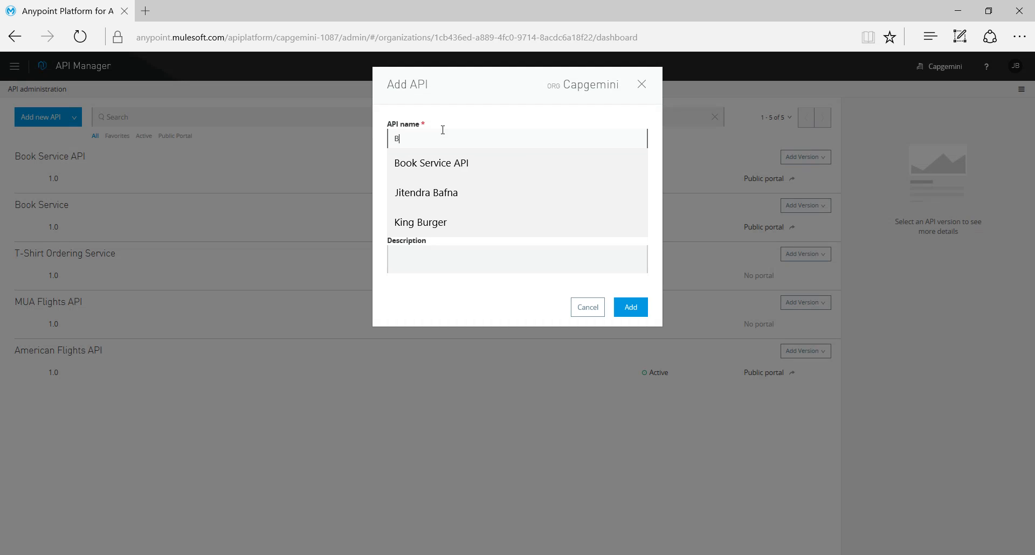
pyautogui.write('ookService API')
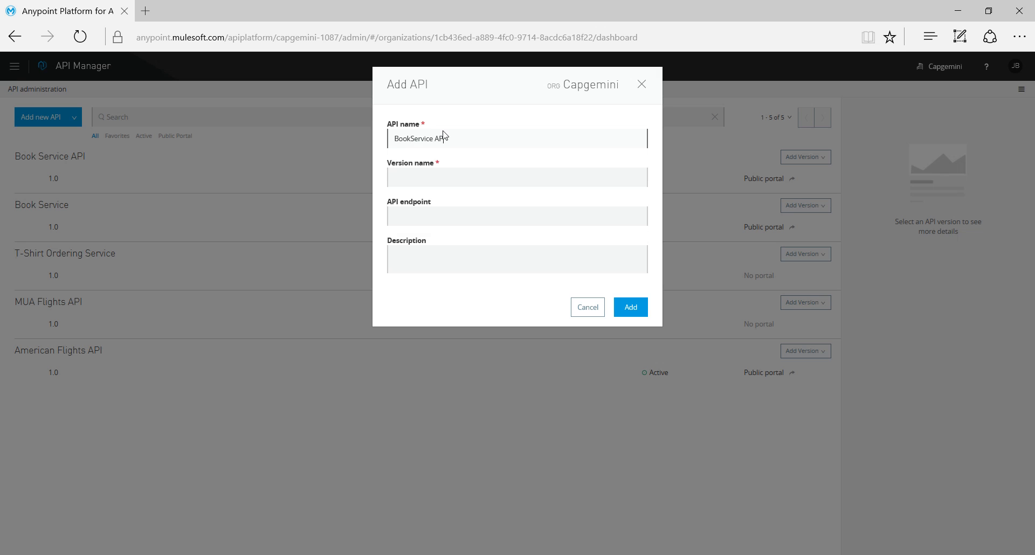
pyautogui.click(516, 177)
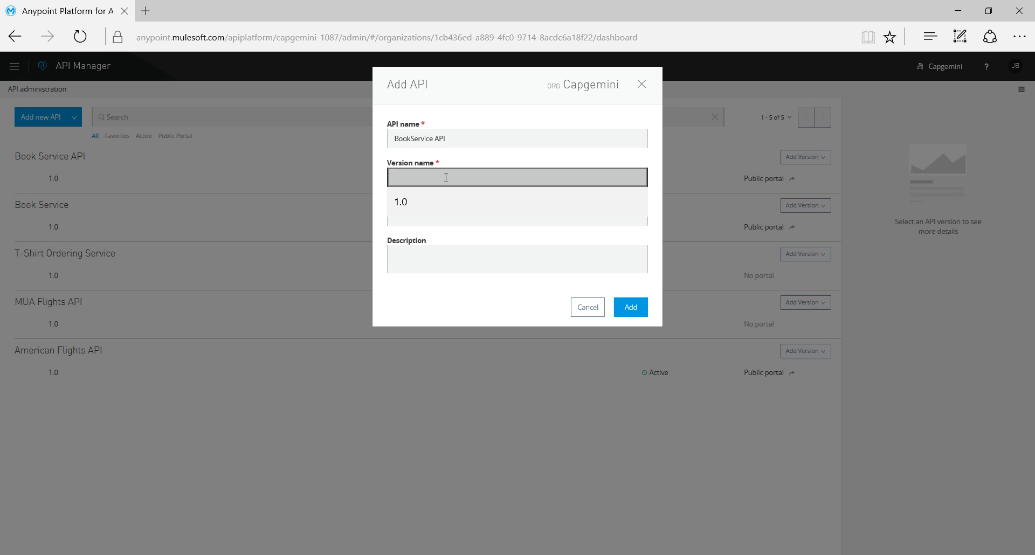
pyautogui.write('1.0')
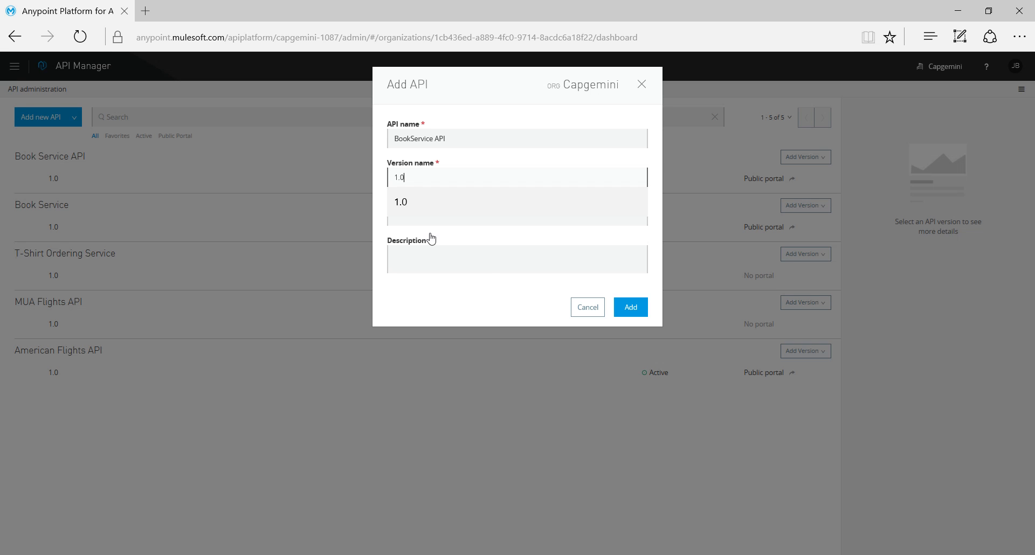
pyautogui.click(400, 201)
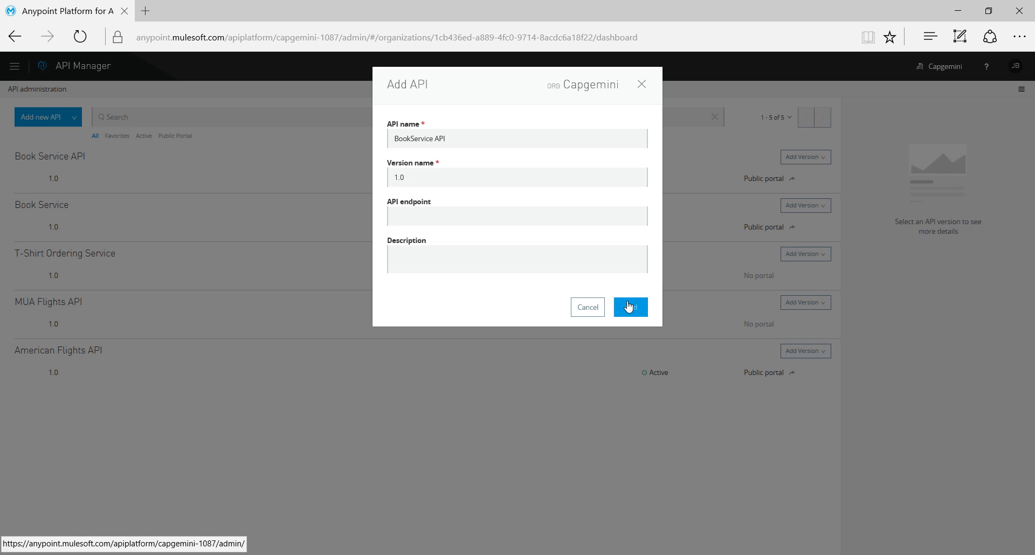
pyautogui.click(629, 308)
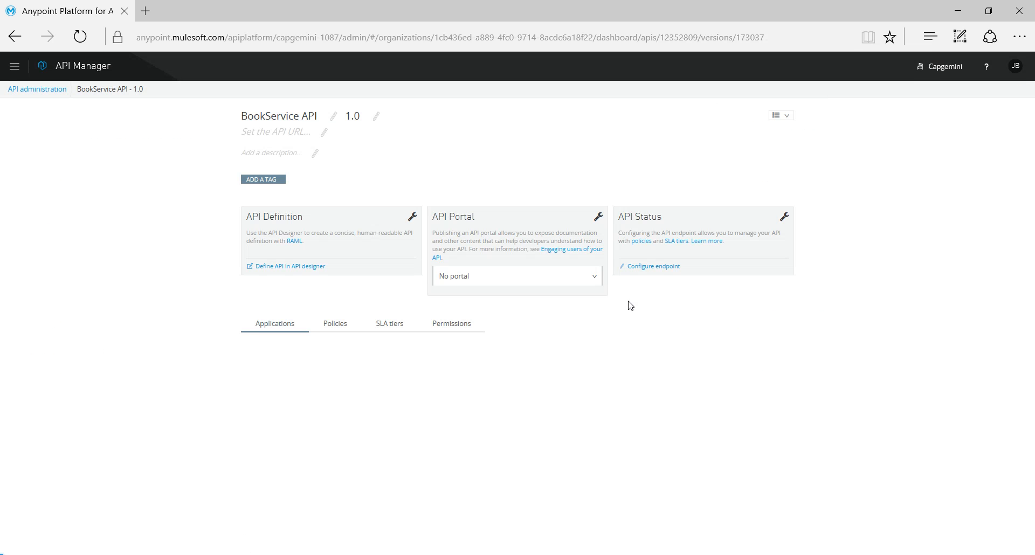
pyautogui.click(275, 324)
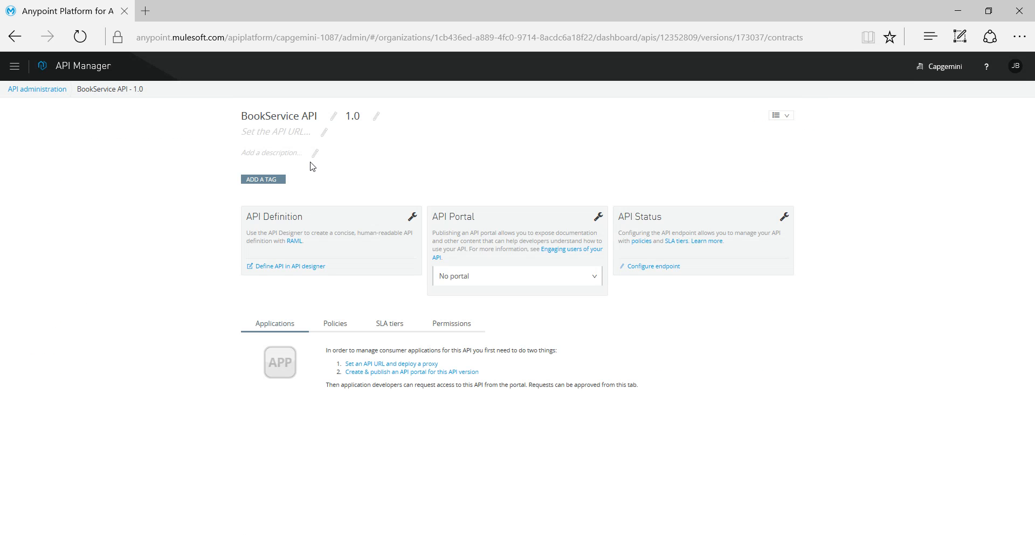
pyautogui.moveTo(171, 127)
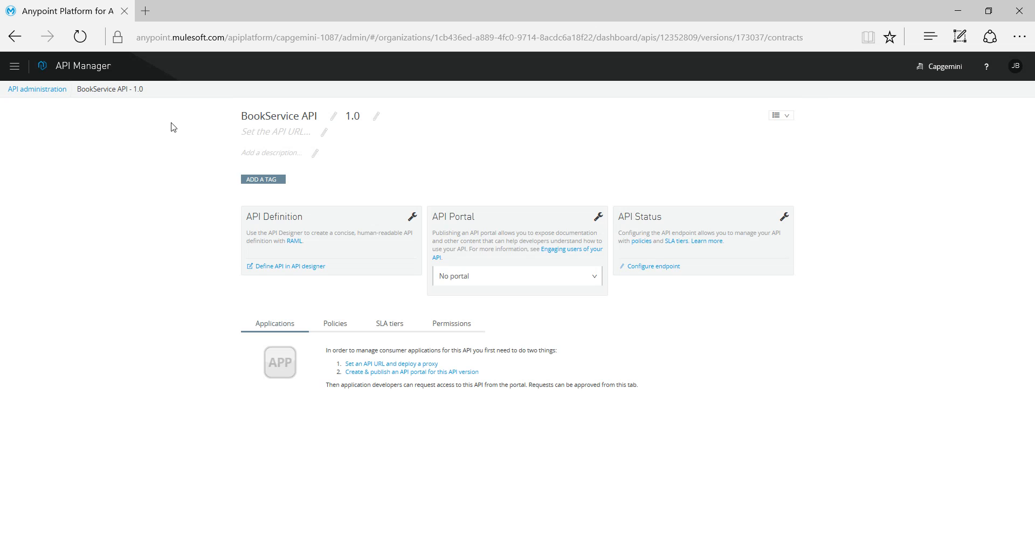
pyautogui.moveTo(6, 117)
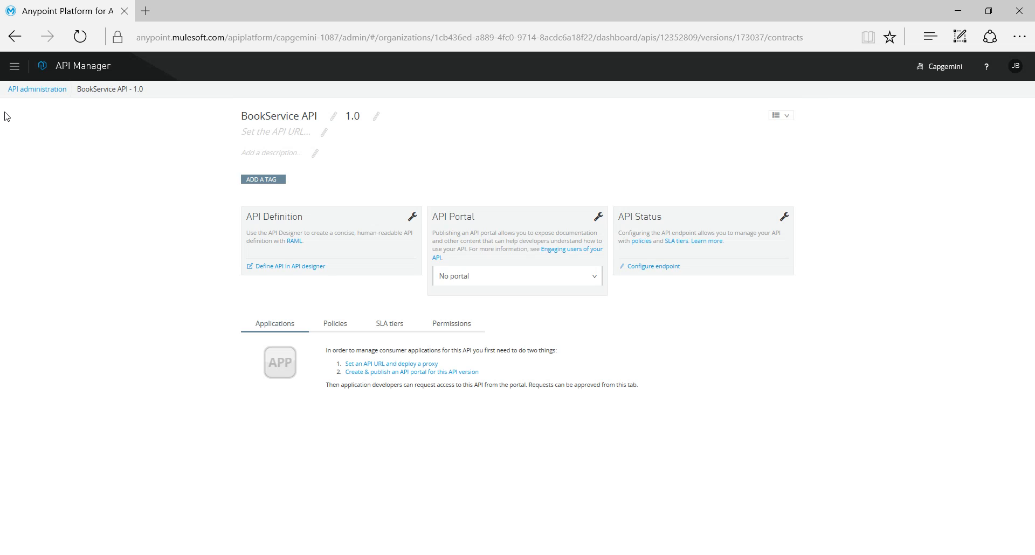
pyautogui.moveTo(159, 115)
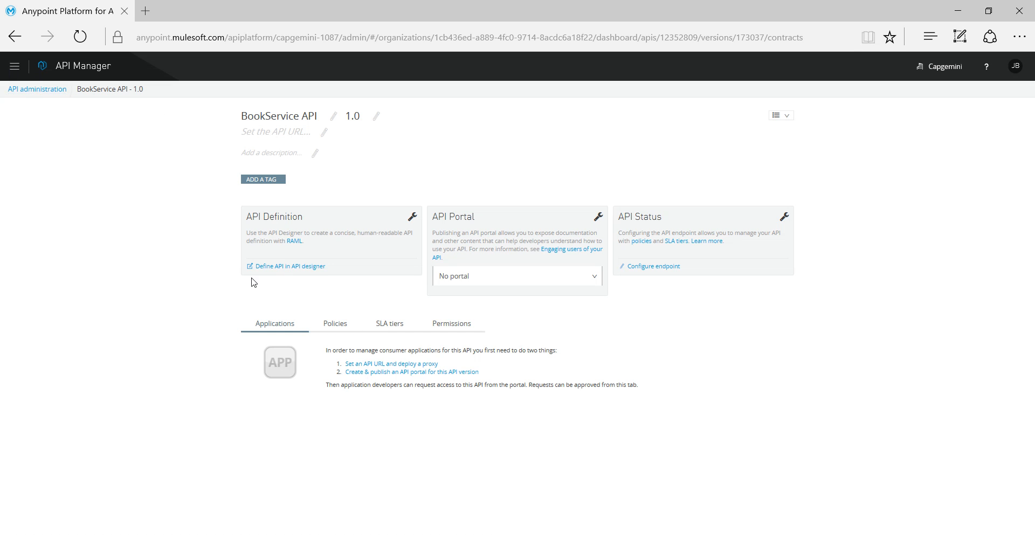
pyautogui.moveTo(286, 266)
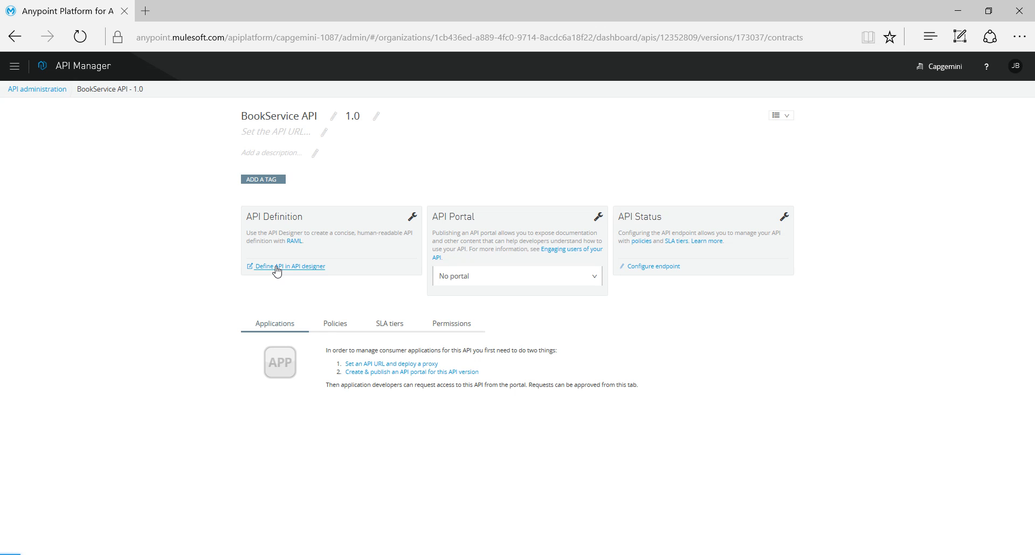
# Step: Edit api.raml in the designer, keeping 'version: 1.0' with blank lines below for resources
pyautogui.click(289, 267)
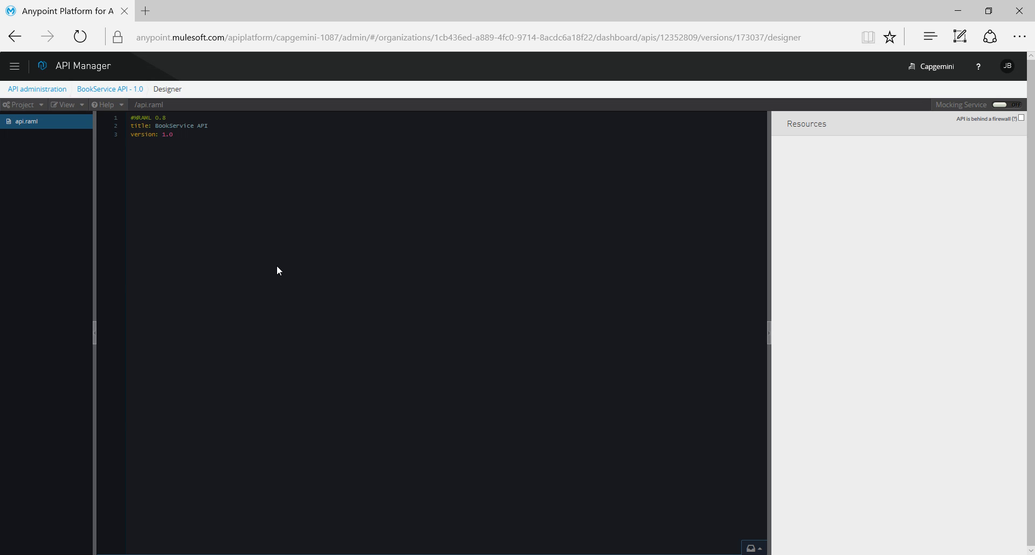
pyautogui.moveTo(201, 159)
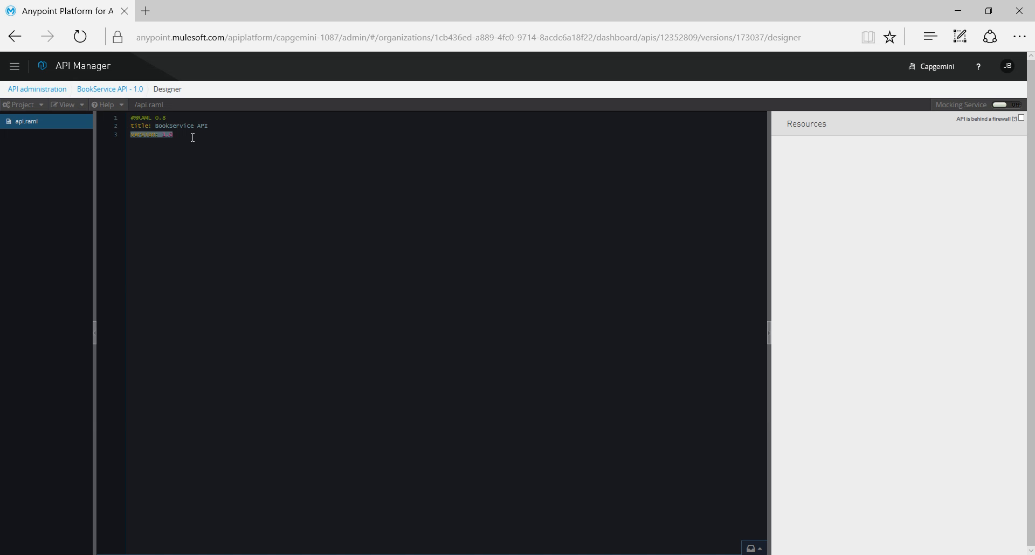
pyautogui.write('version: 1.0')
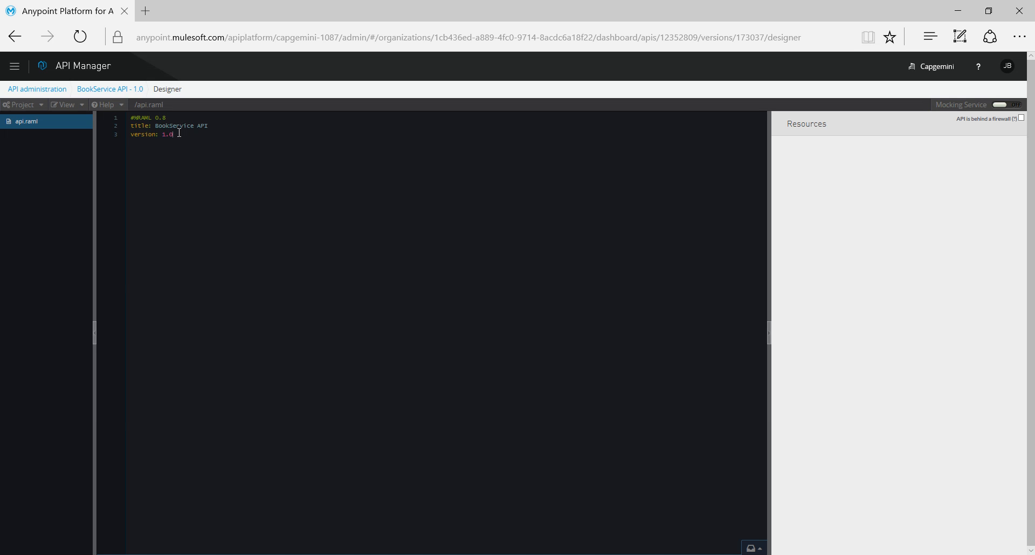
pyautogui.press('enter')
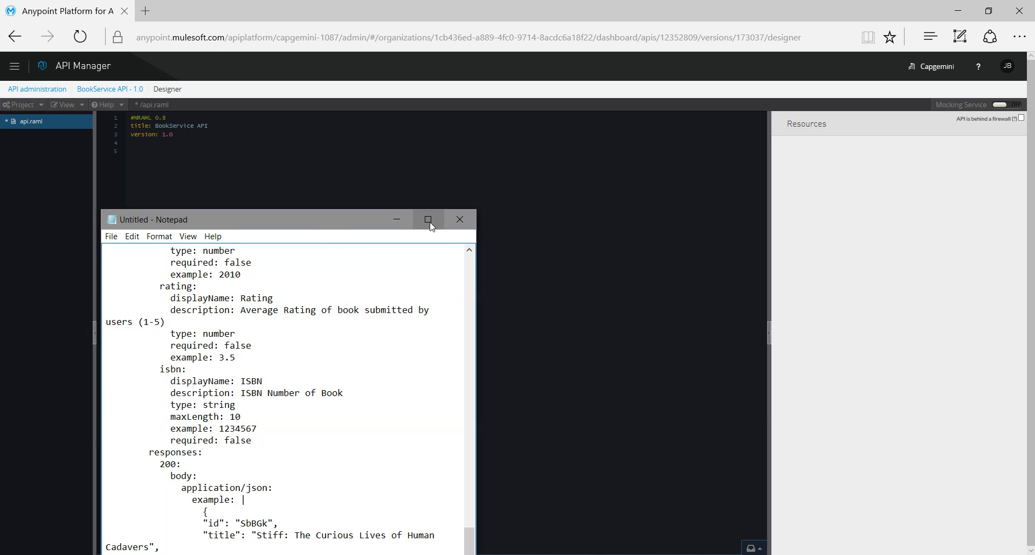
# Step: Maximize Notepad and select the whole RAML resource definition for copying
pyautogui.click(429, 219)
pyautogui.write('c')
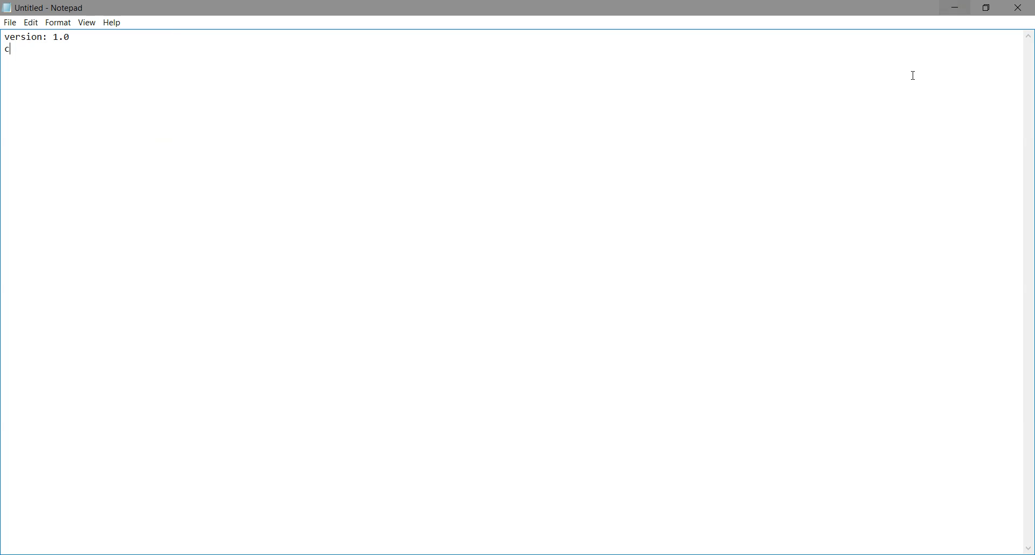
pyautogui.press('ctrl+a')
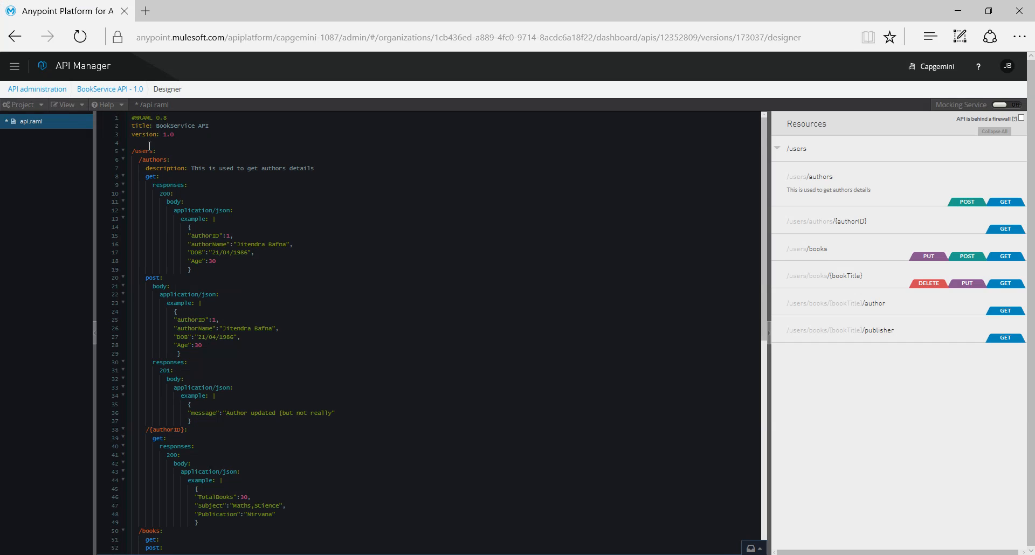
pyautogui.moveTo(809, 243)
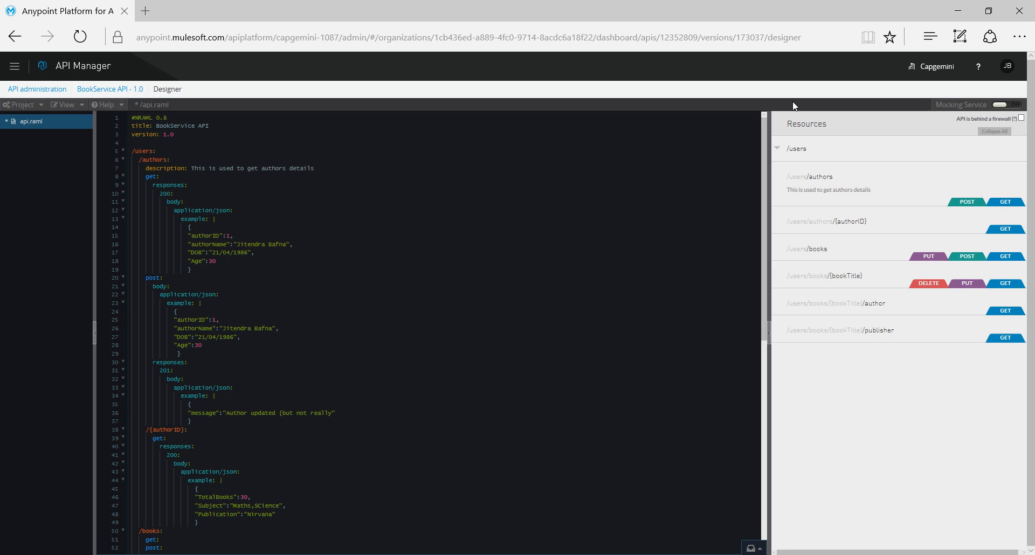
pyautogui.moveTo(940, 140)
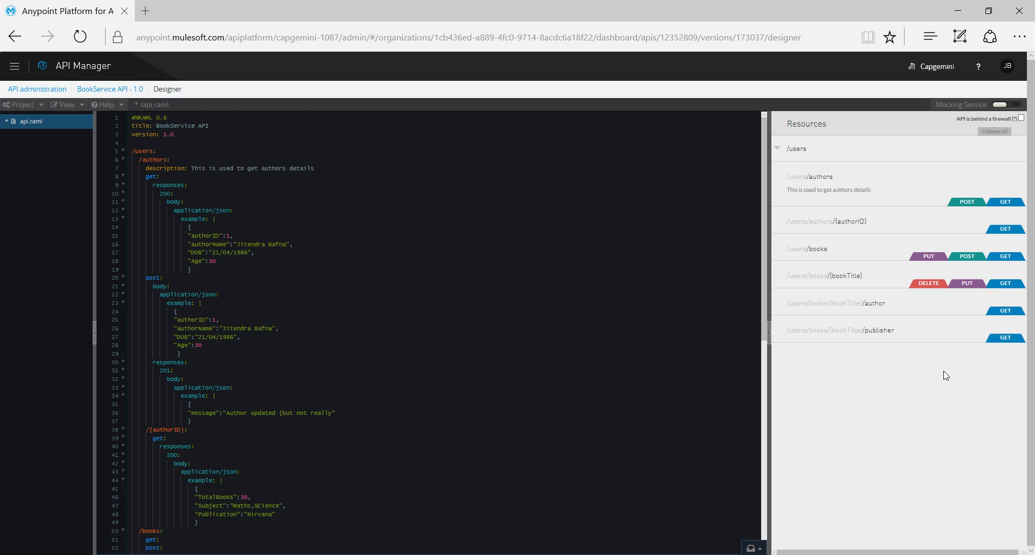
pyautogui.moveTo(974, 67)
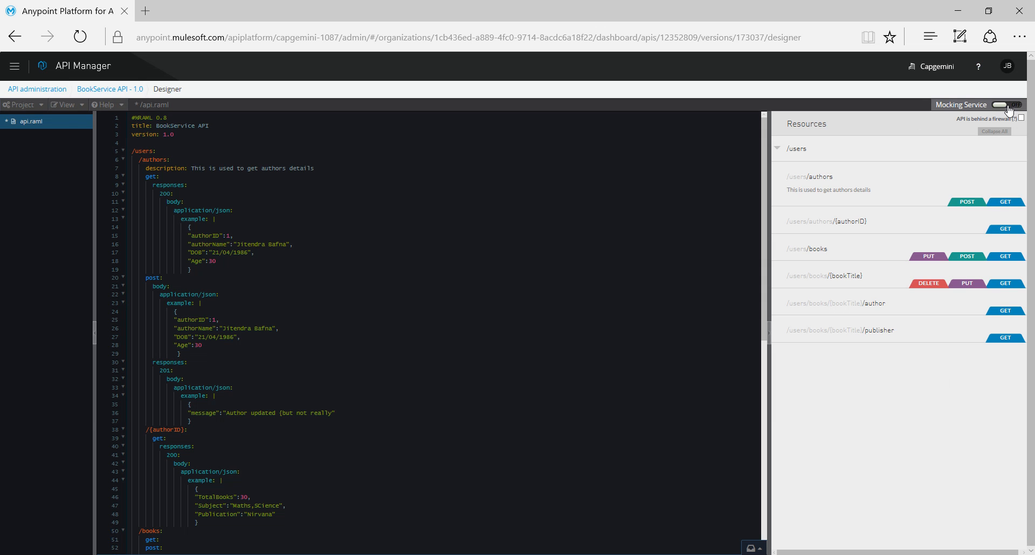
# Step: Enable the Mocking Service and select the generated mock baseUri line
pyautogui.click(1010, 105)
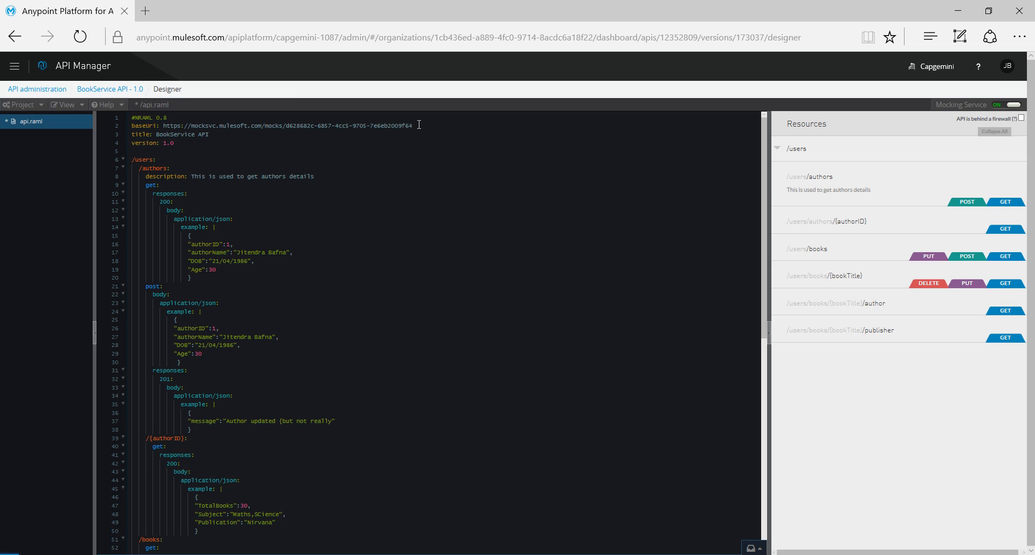
pyautogui.tripleClick(264, 125)
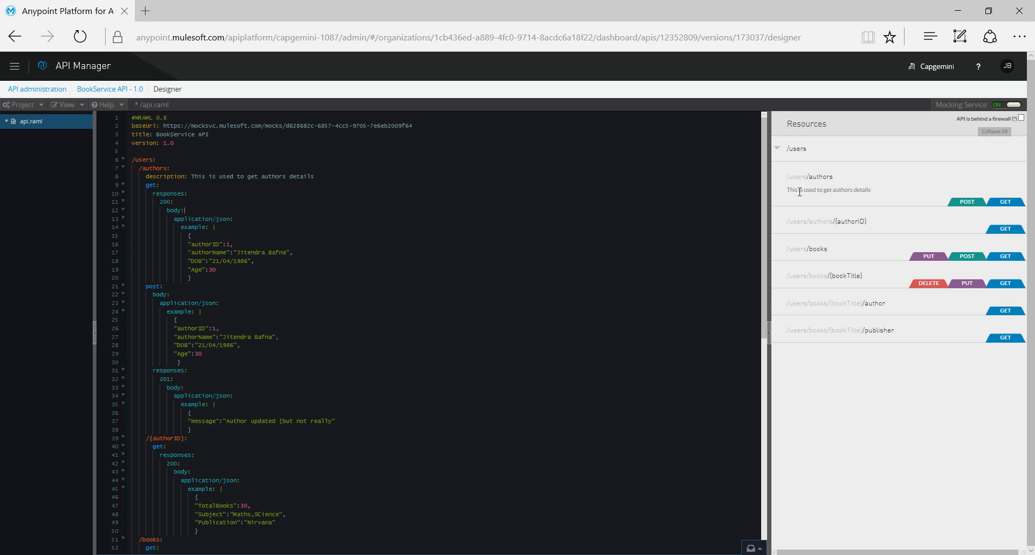
pyautogui.moveTo(836, 199)
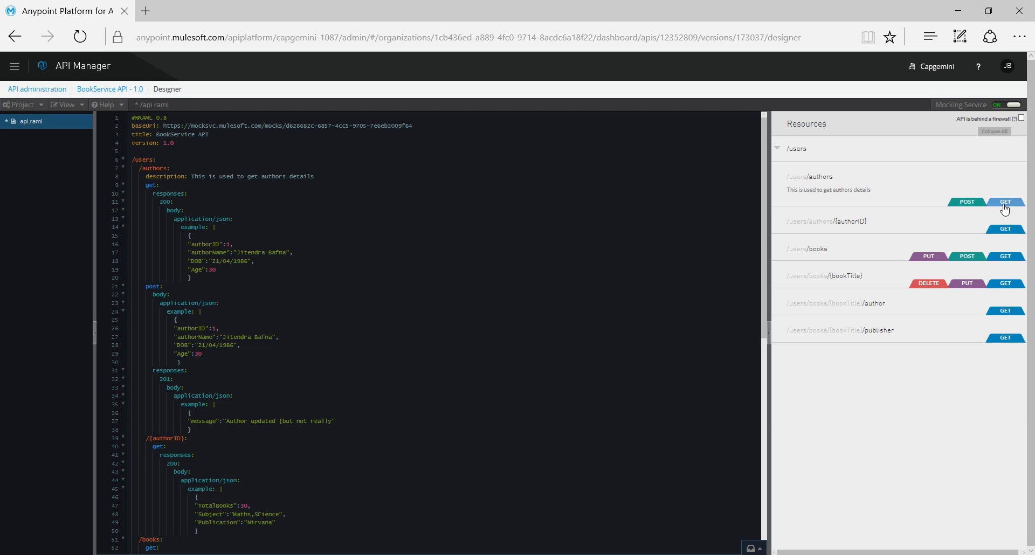
# Step: Send a mock GET request to /users/authors and review the 200 response with author JSON
pyautogui.click(1005, 201)
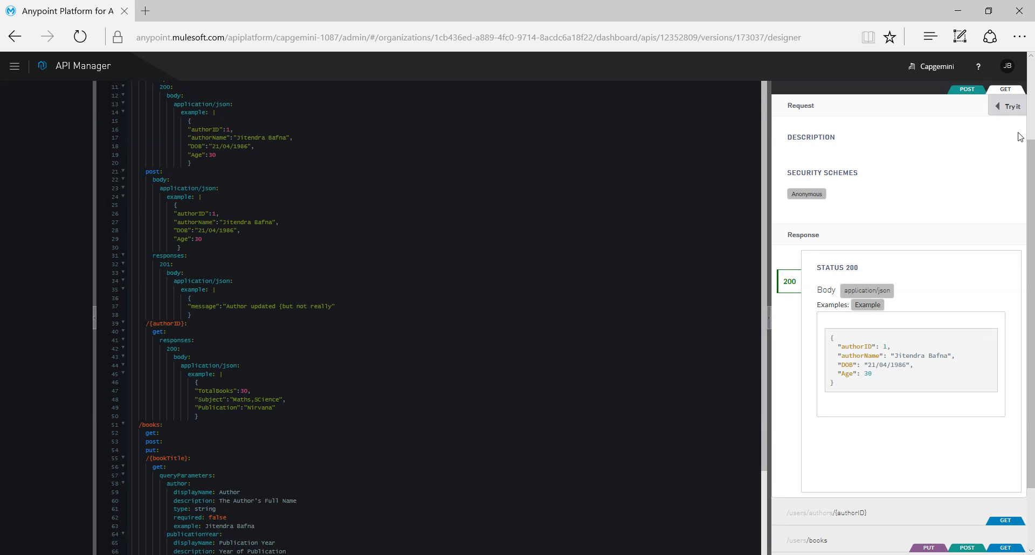
pyautogui.click(1011, 107)
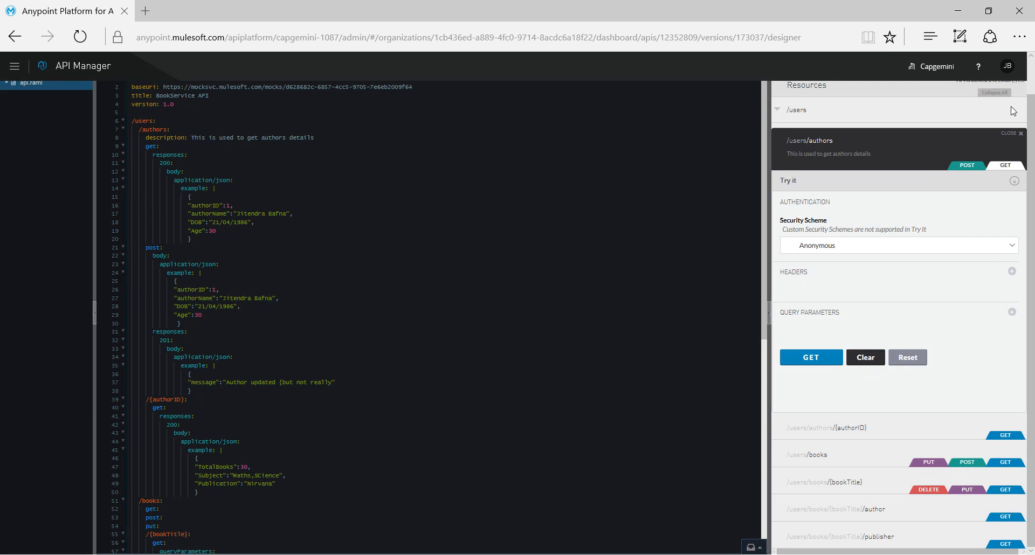
pyautogui.moveTo(1012, 271)
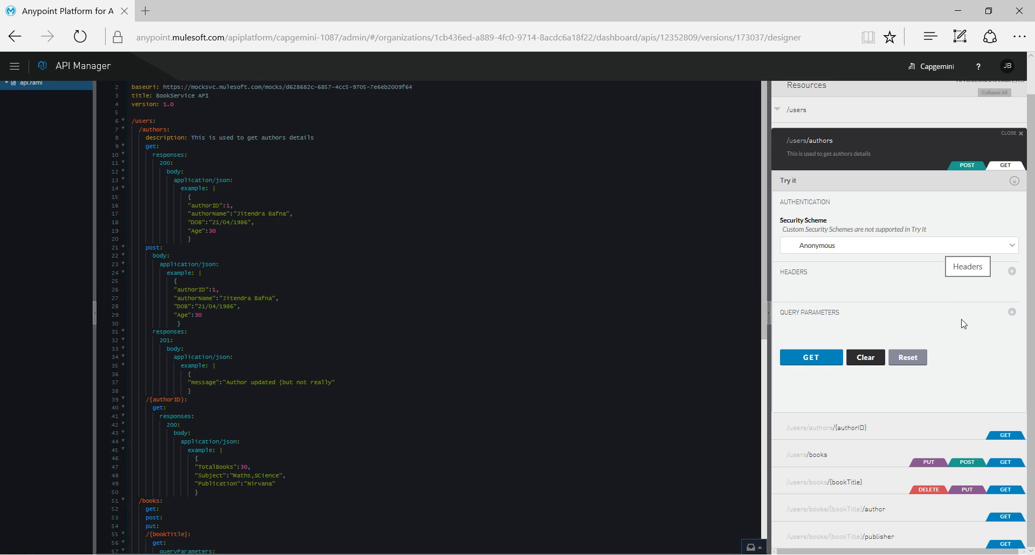
pyautogui.click(811, 357)
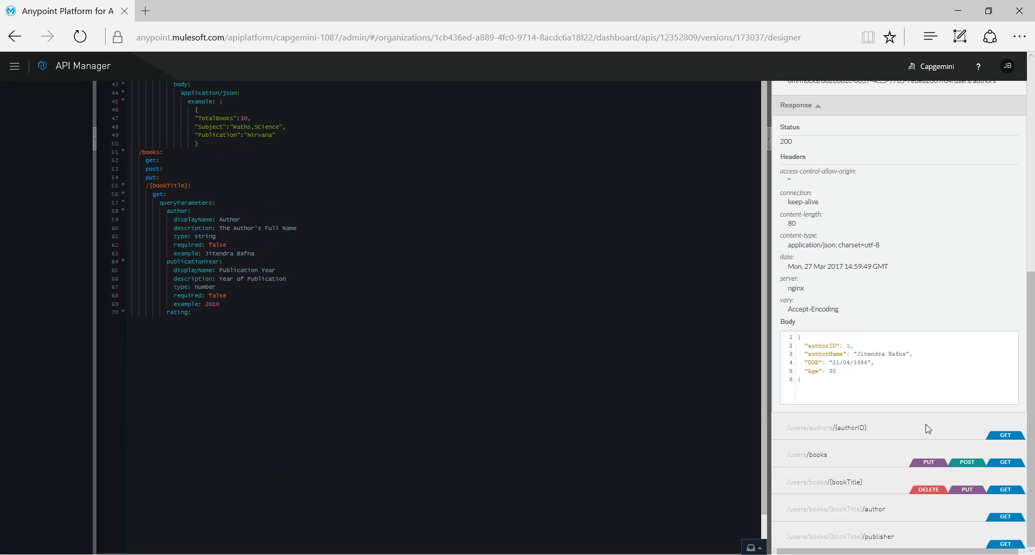
pyautogui.doubleClick(790, 134)
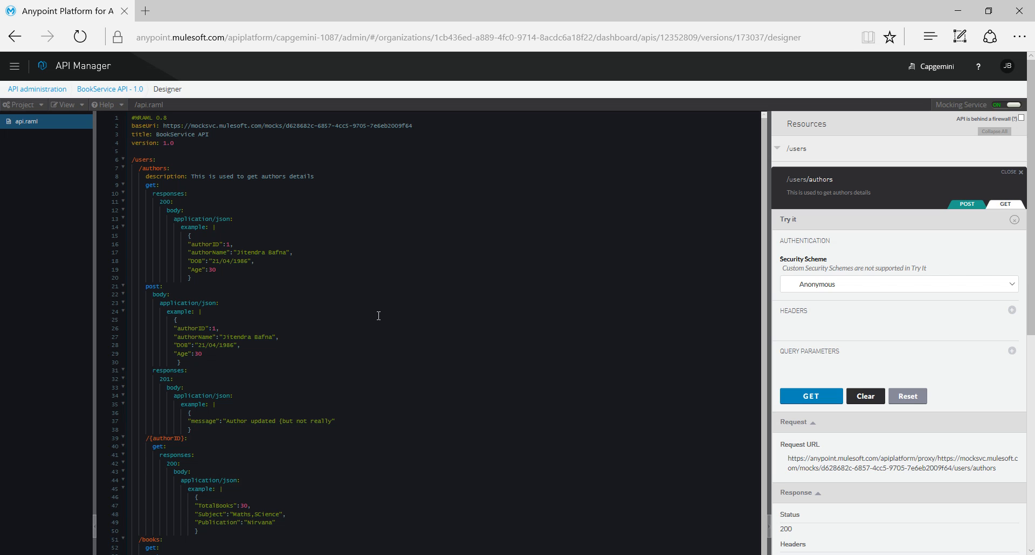
# Step: Return to API Manager and reopen the BookService API version 1.0 details page
pyautogui.click(14, 66)
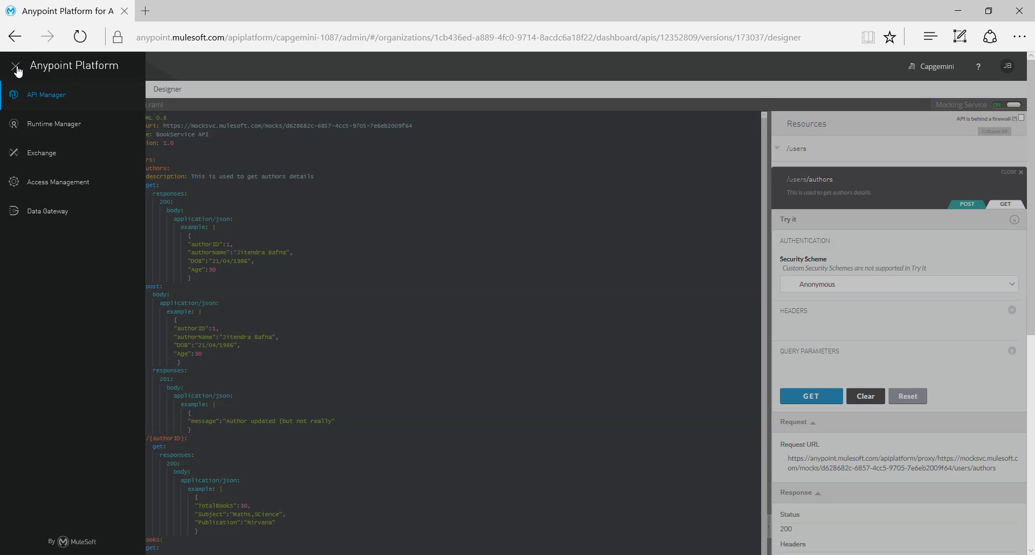
pyautogui.click(13, 67)
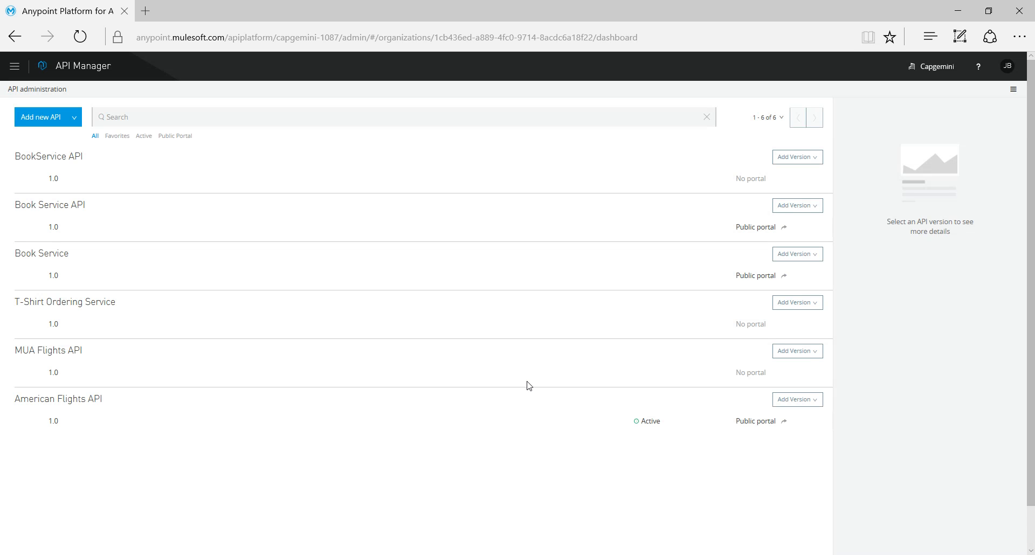
pyautogui.moveTo(46, 154)
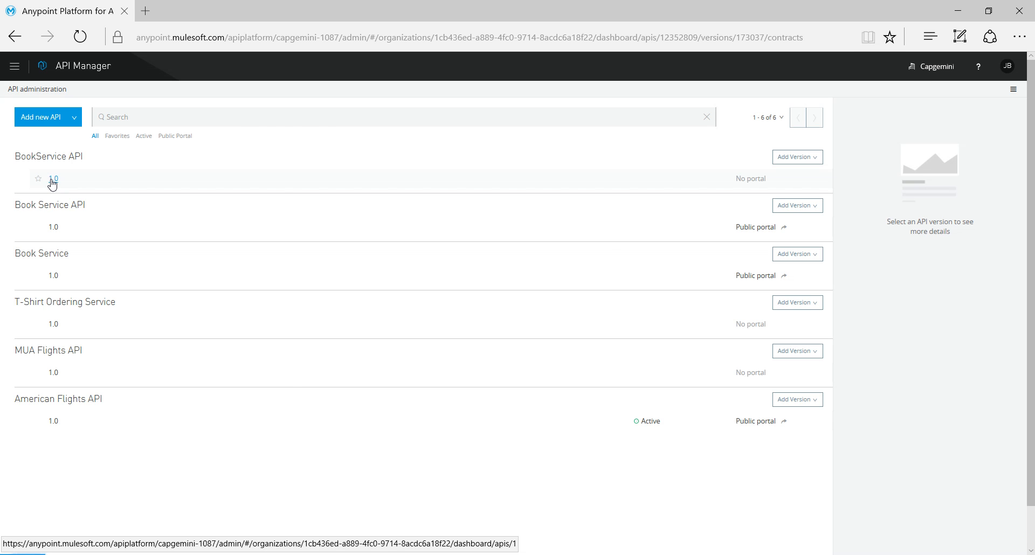
pyautogui.click(53, 179)
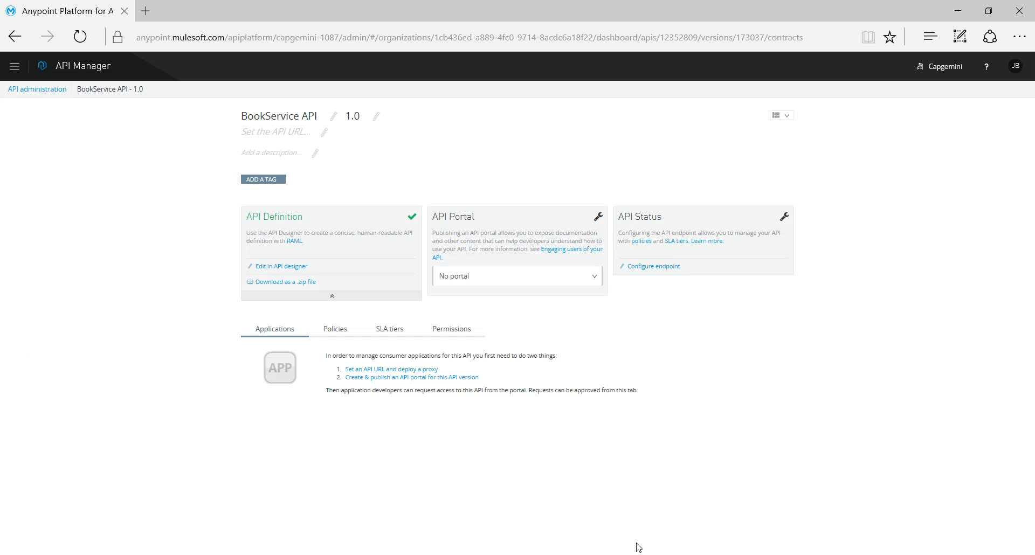
pyautogui.moveTo(482, 283)
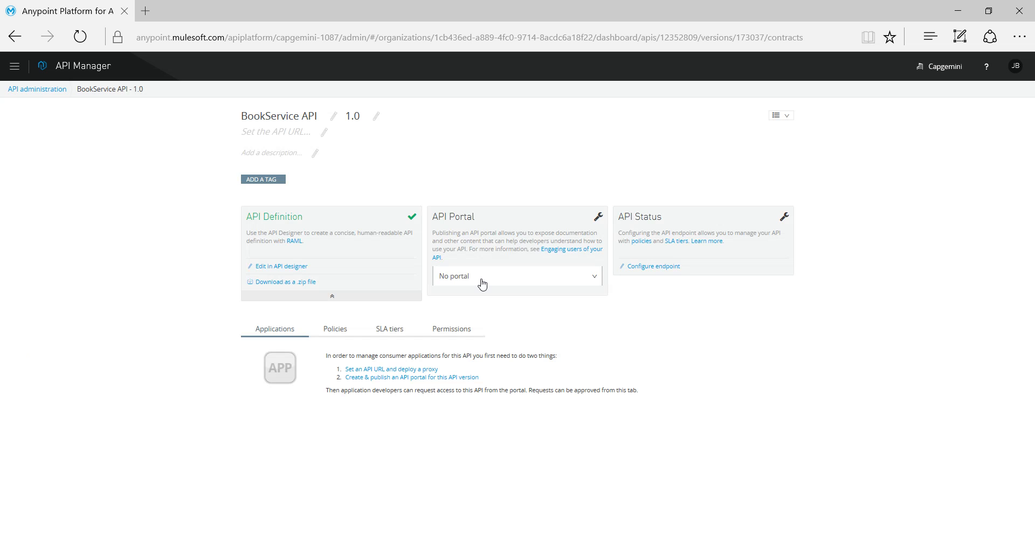
# Step: Create a new portal for BookService API and enter its portal editor
pyautogui.click(517, 276)
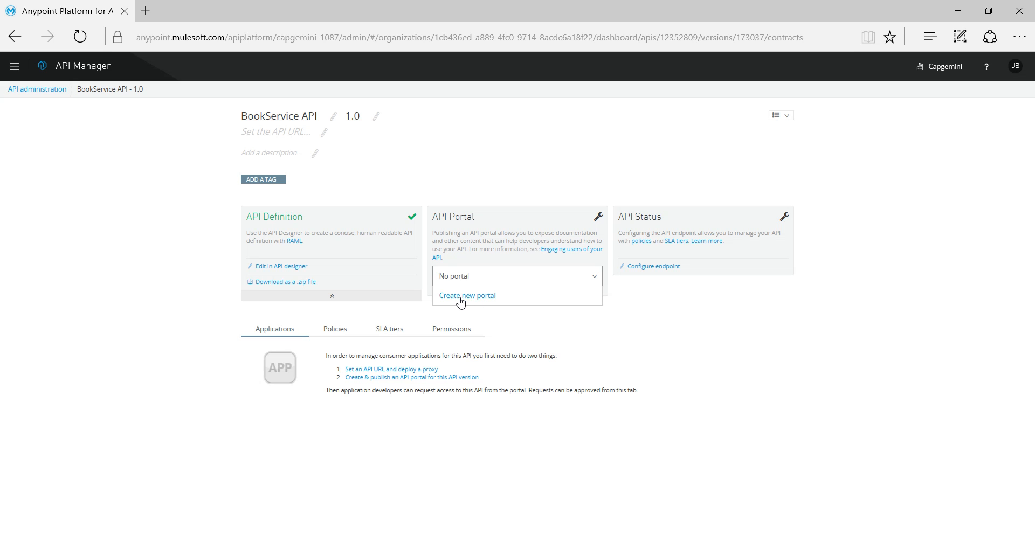
pyautogui.click(467, 296)
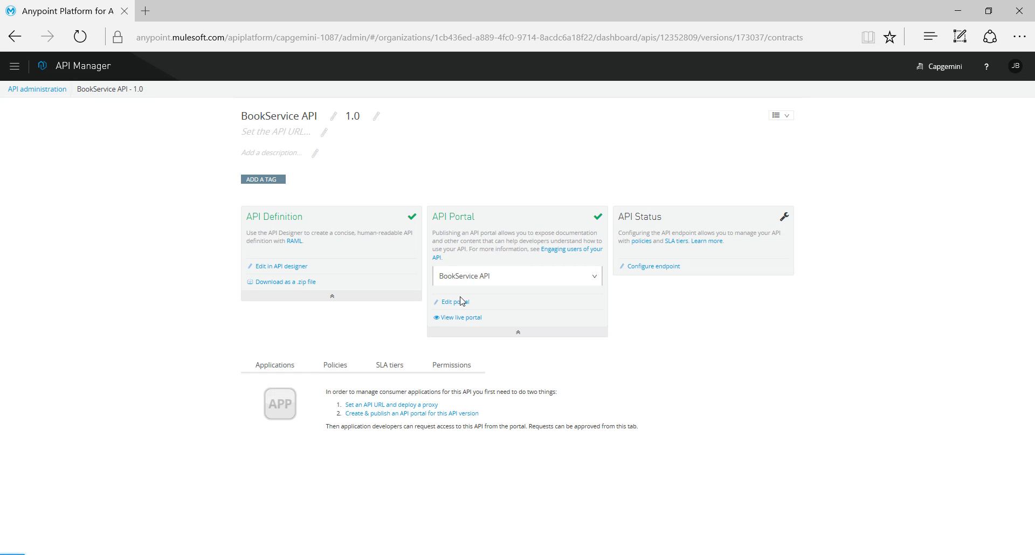
pyautogui.click(455, 302)
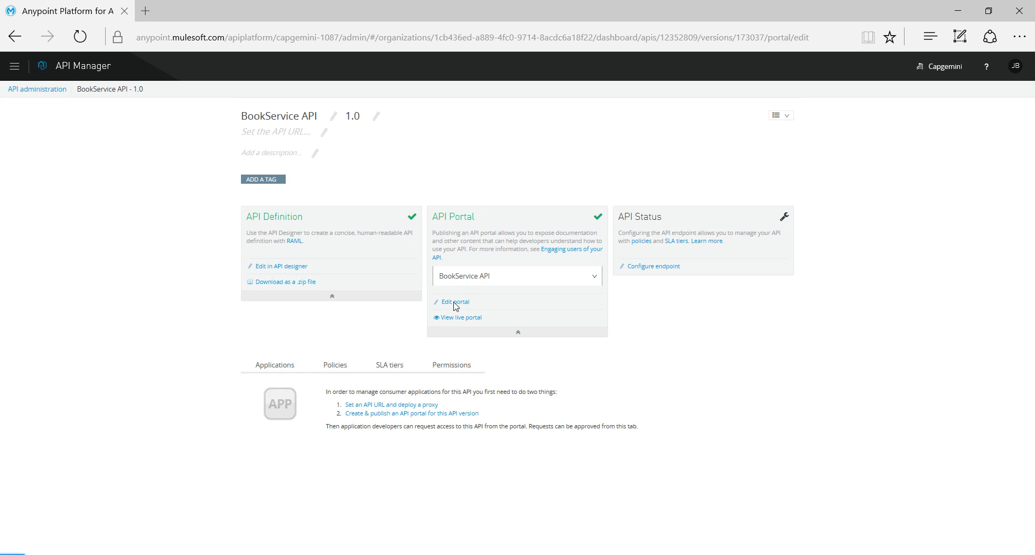
pyautogui.click(455, 303)
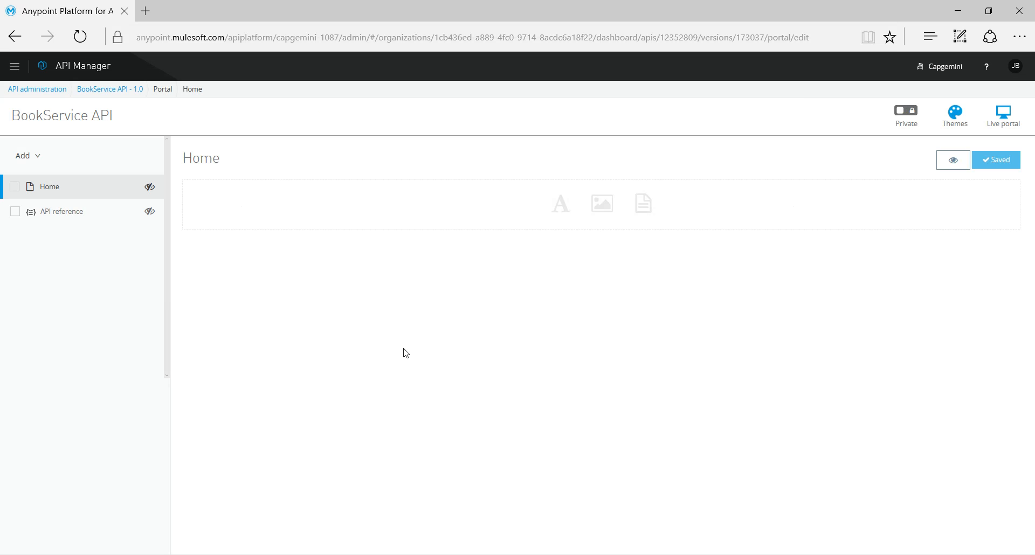
pyautogui.moveTo(217, 211)
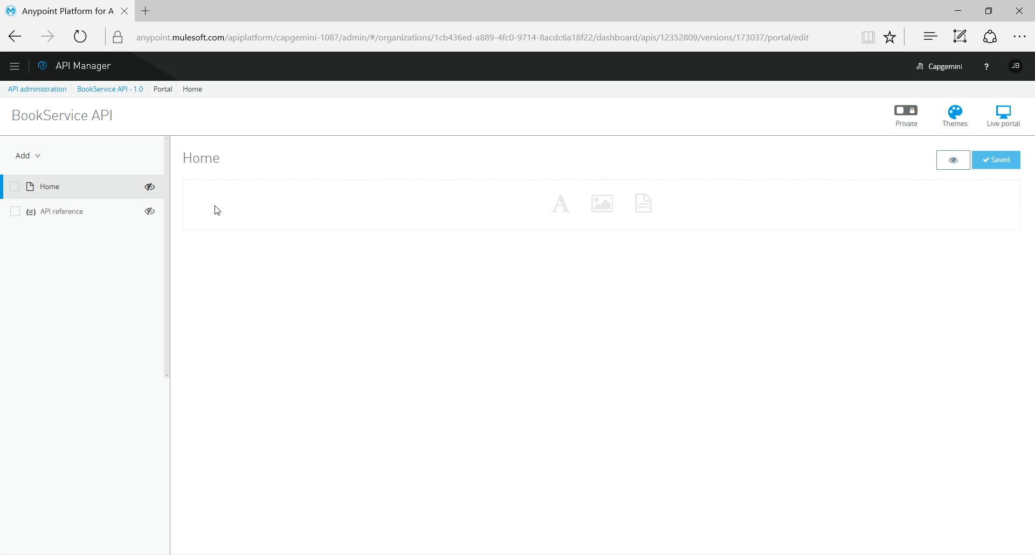
pyautogui.moveTo(322, 334)
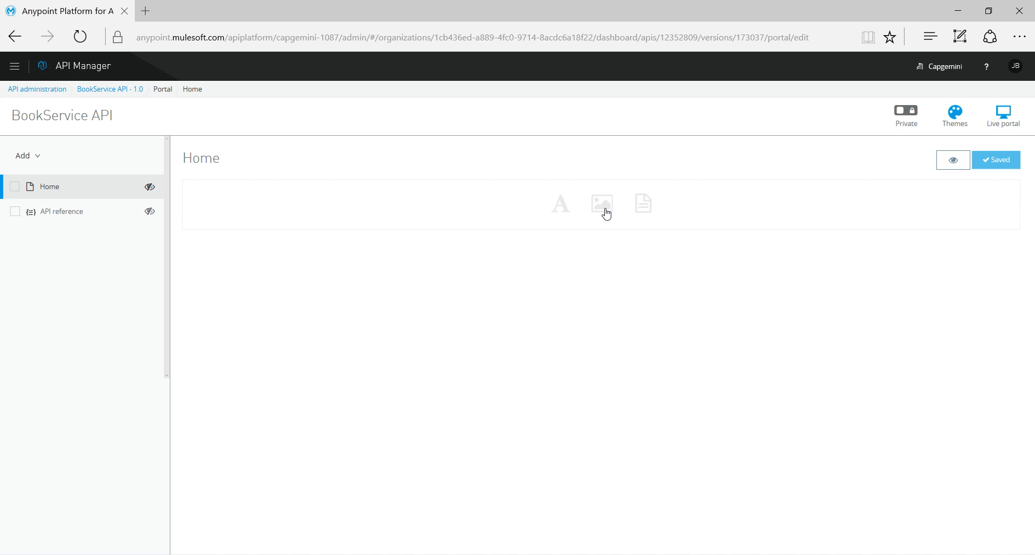
pyautogui.moveTo(555, 211)
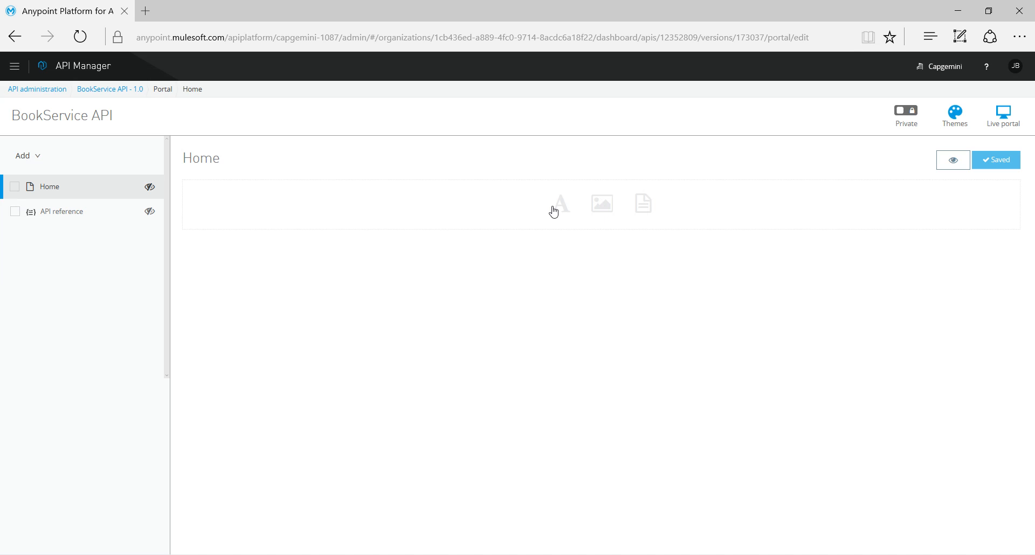
pyautogui.moveTo(561, 211)
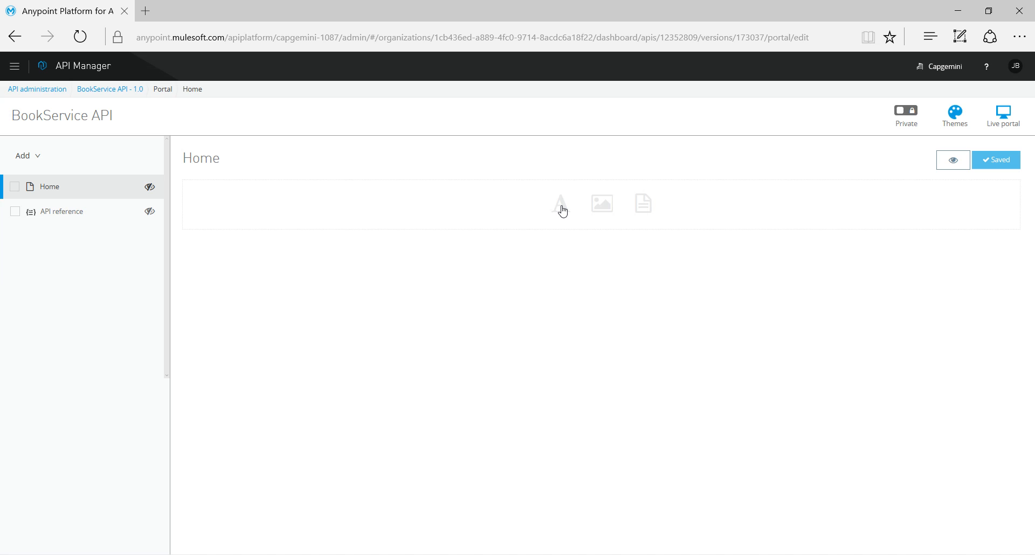
pyautogui.moveTo(159, 145)
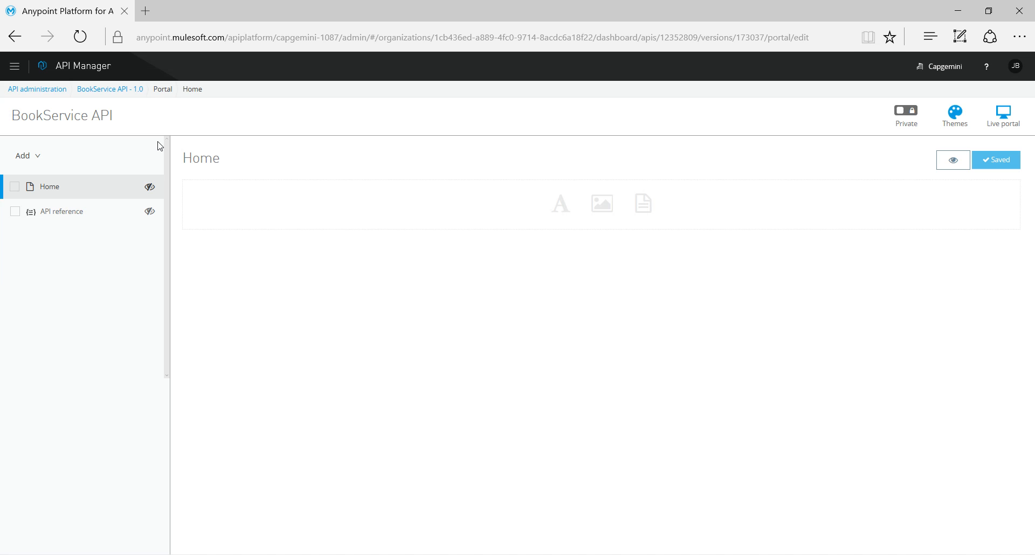
# Step: Rename the portal's Home page title to Overview
pyautogui.doubleClick(202, 159)
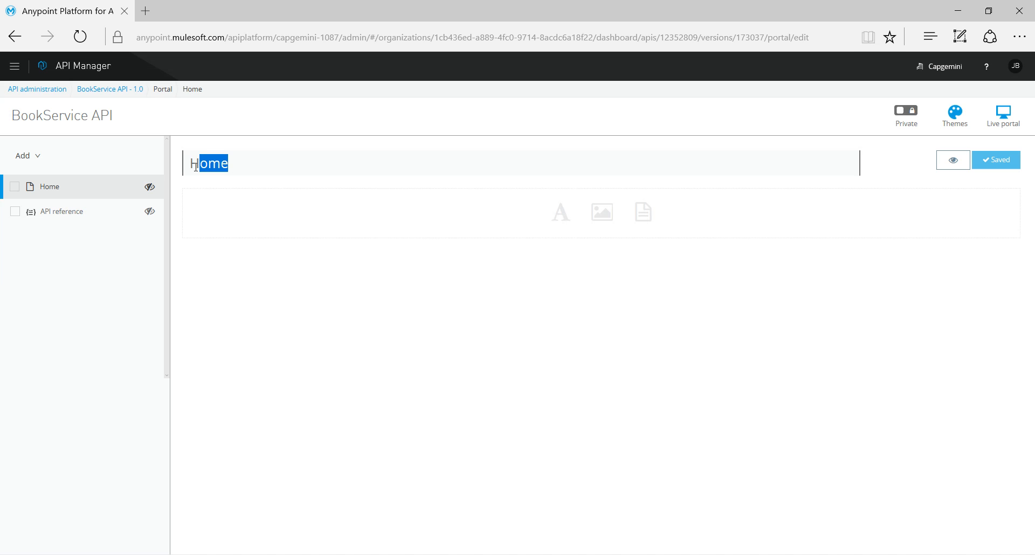
pyautogui.write('Ov')
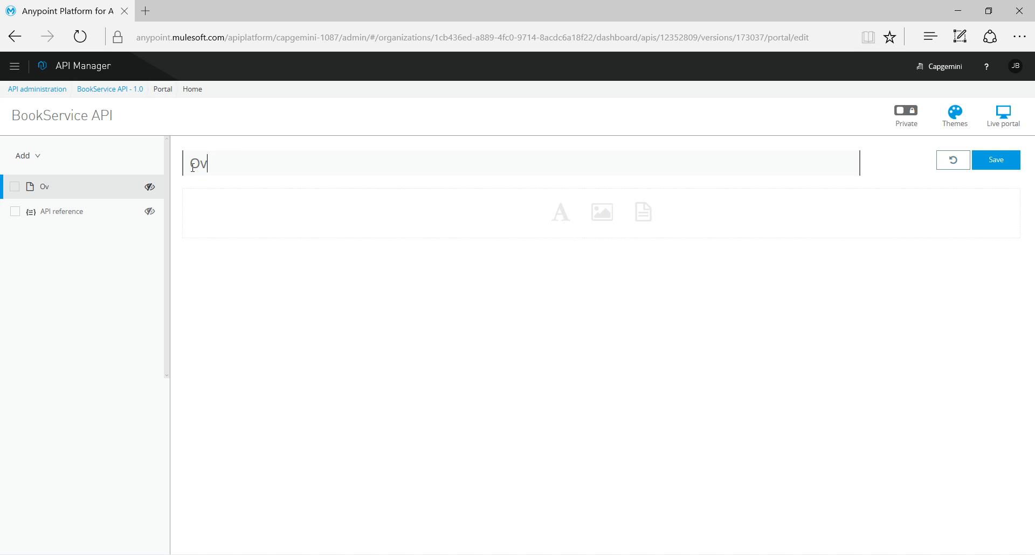
pyautogui.write('erview')
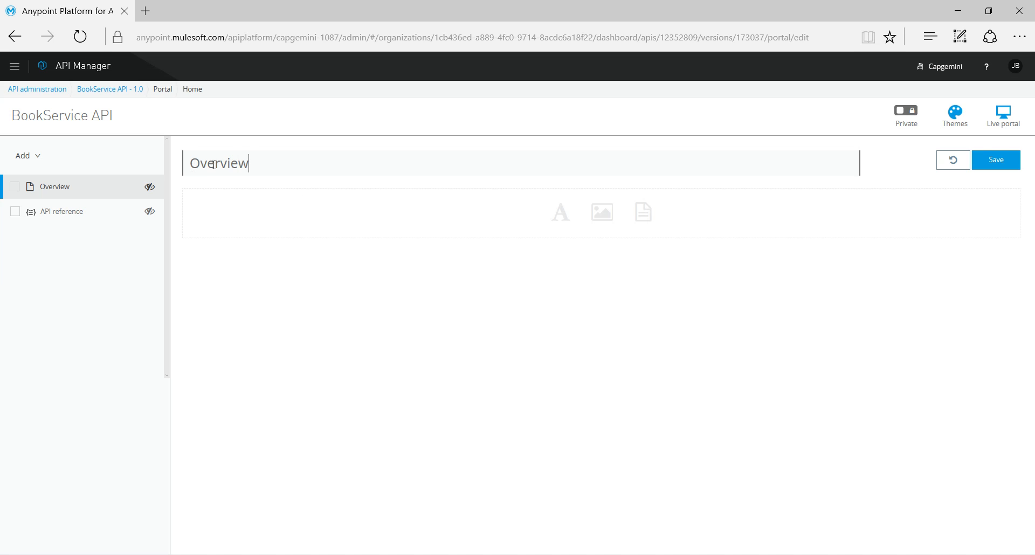
pyautogui.moveTo(45, 195)
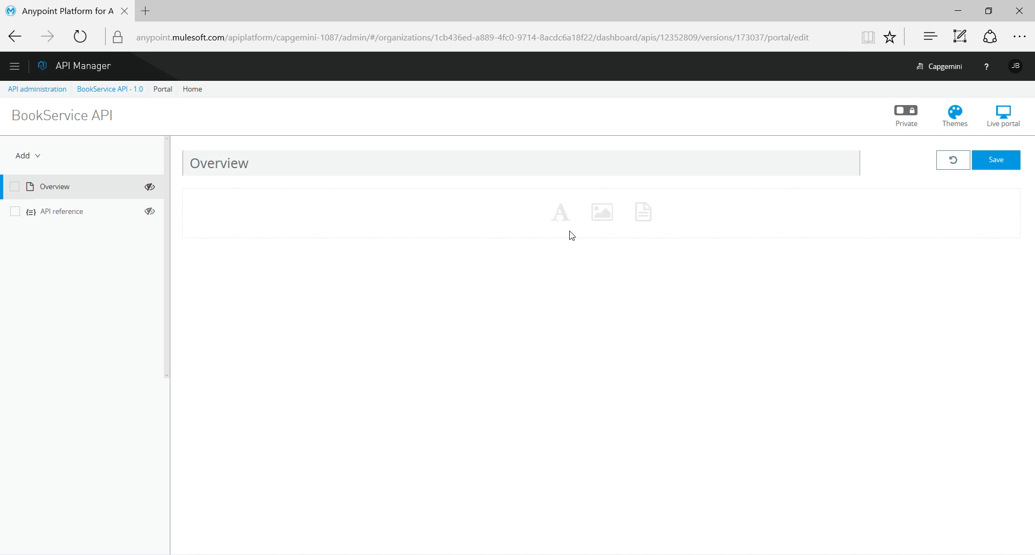
# Step: Add the text block 'This API is related to bookservice' to Overview and save the page
pyautogui.click(560, 212)
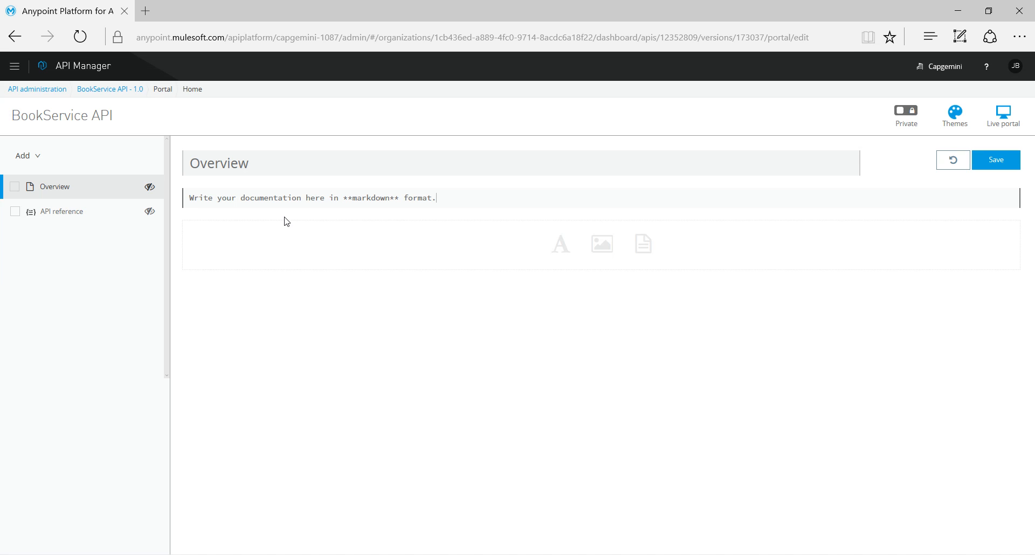
pyautogui.write('This')
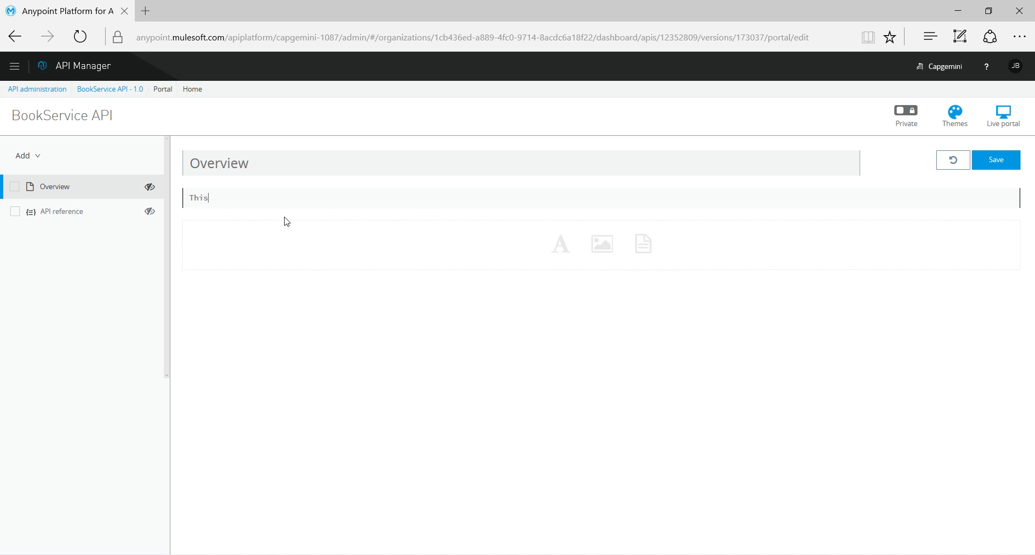
pyautogui.write('API is related t')
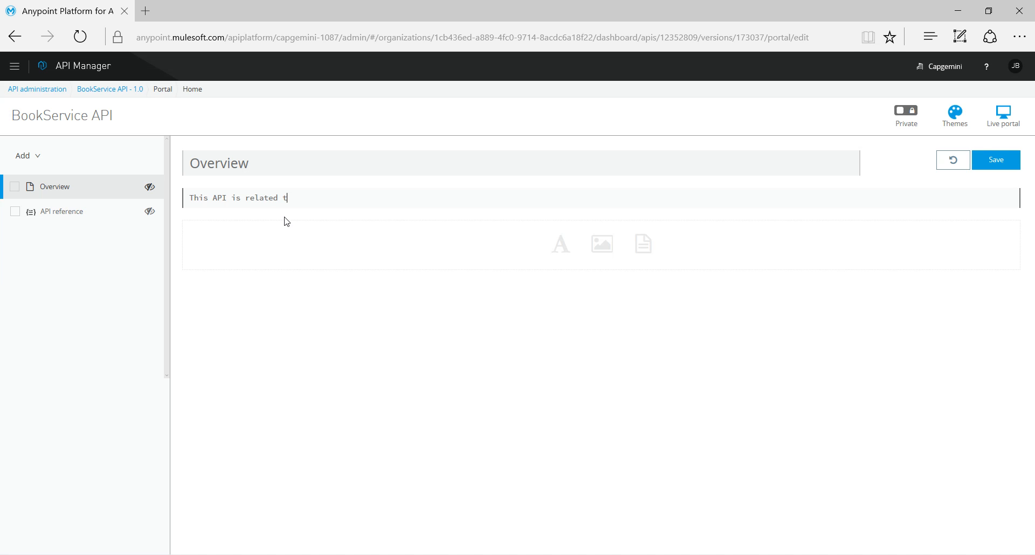
pyautogui.write('o')
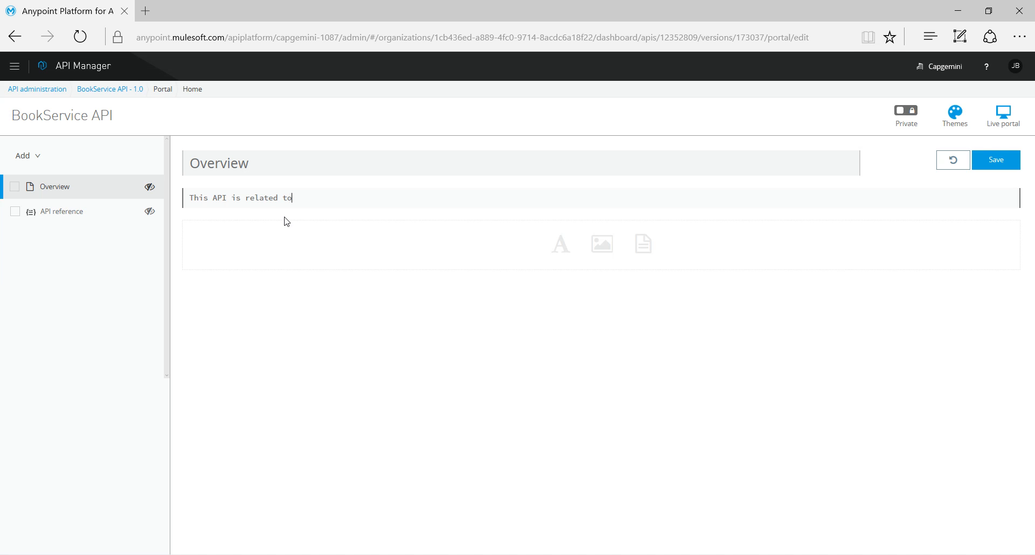
pyautogui.write('bookserv')
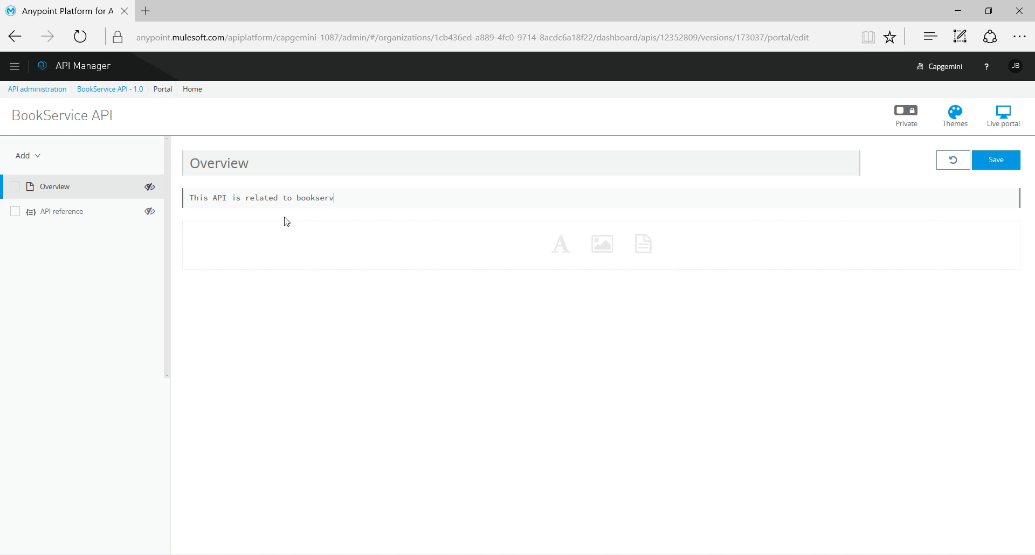
pyautogui.write('ice')
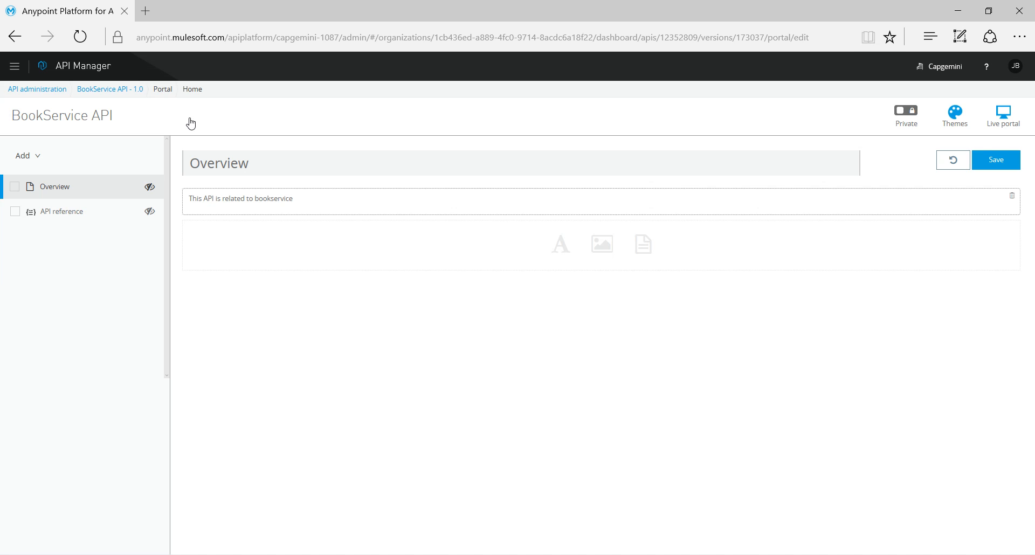
pyautogui.click(995, 160)
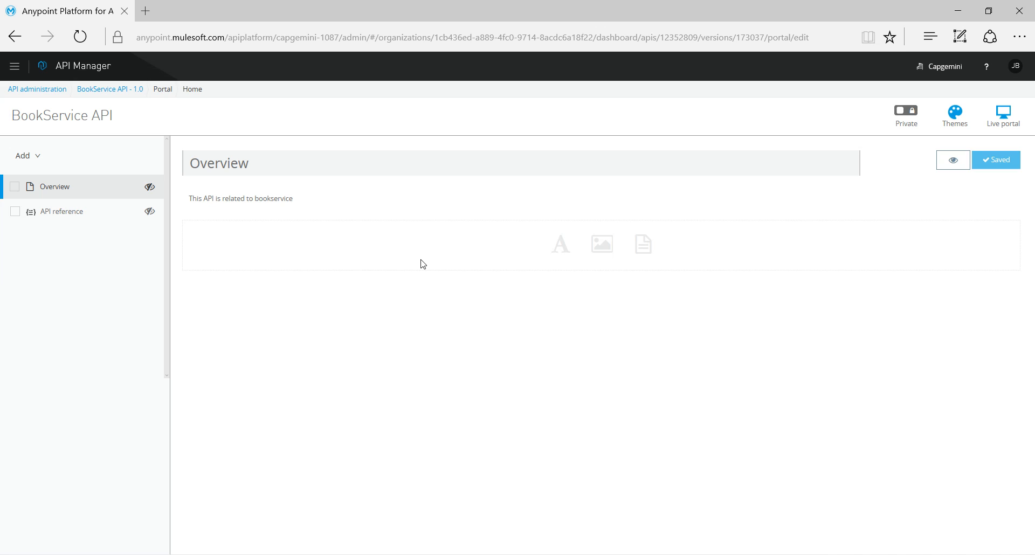
pyautogui.moveTo(144, 188)
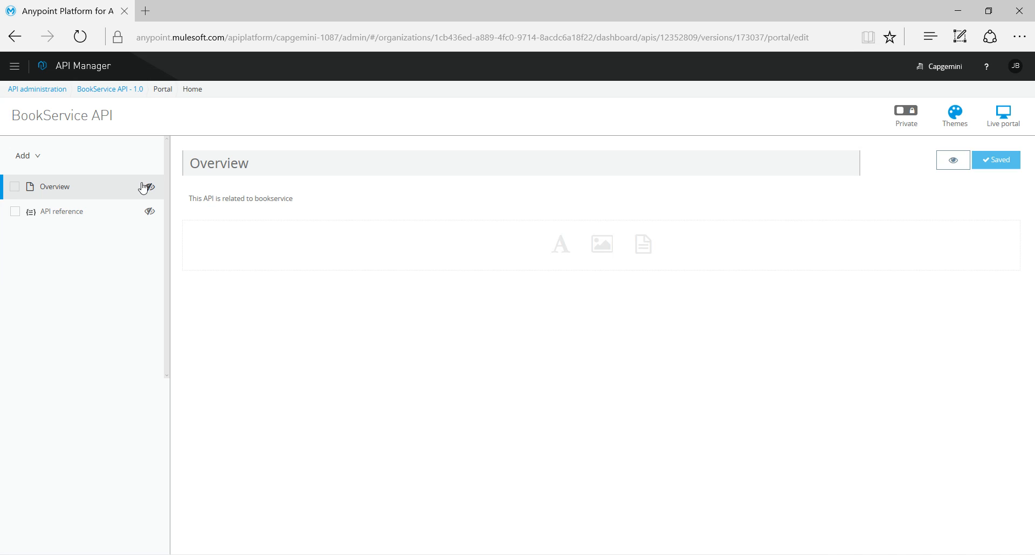
pyautogui.moveTo(150, 192)
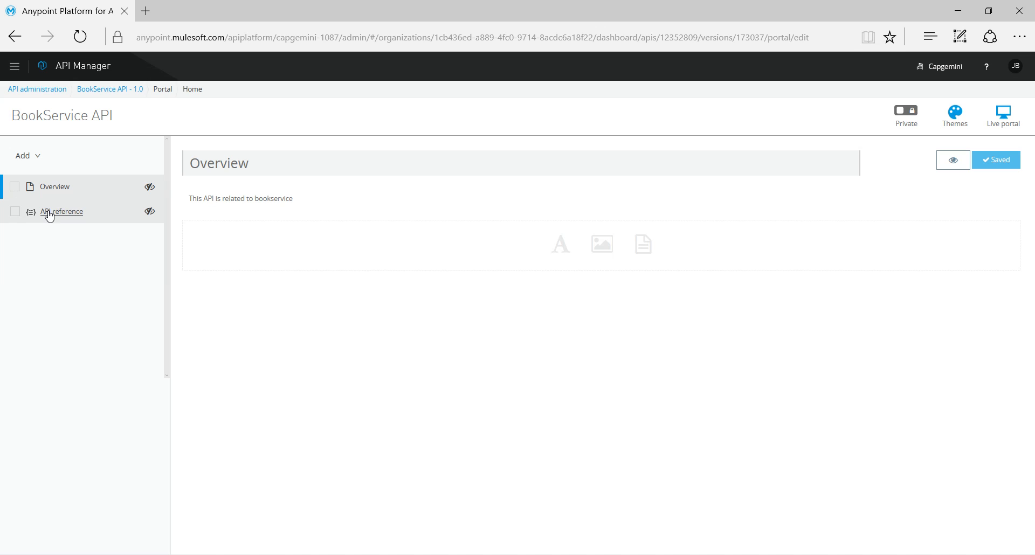
# Step: Set both Overview and API reference pages to visible and view the API reference page
pyautogui.click(14, 187)
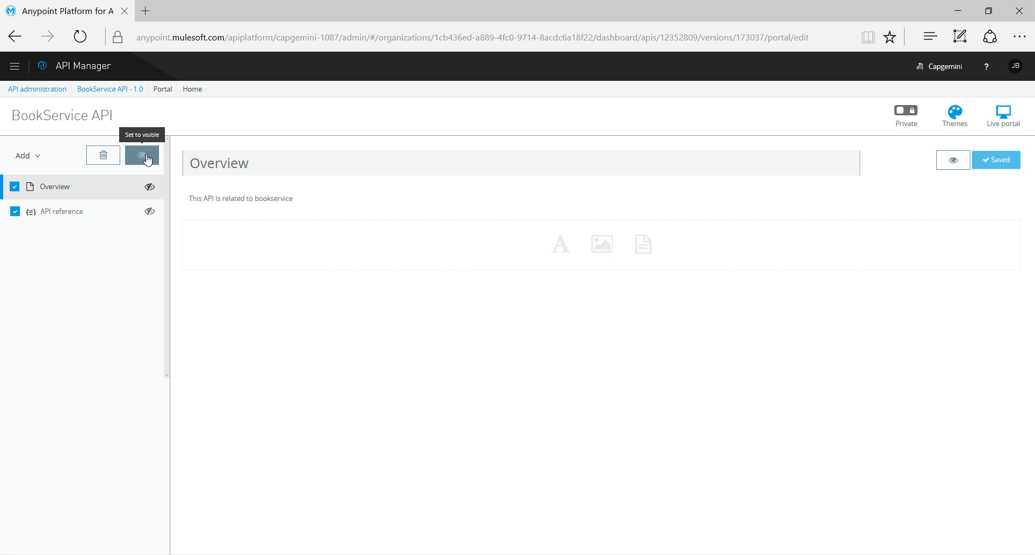
pyautogui.click(142, 155)
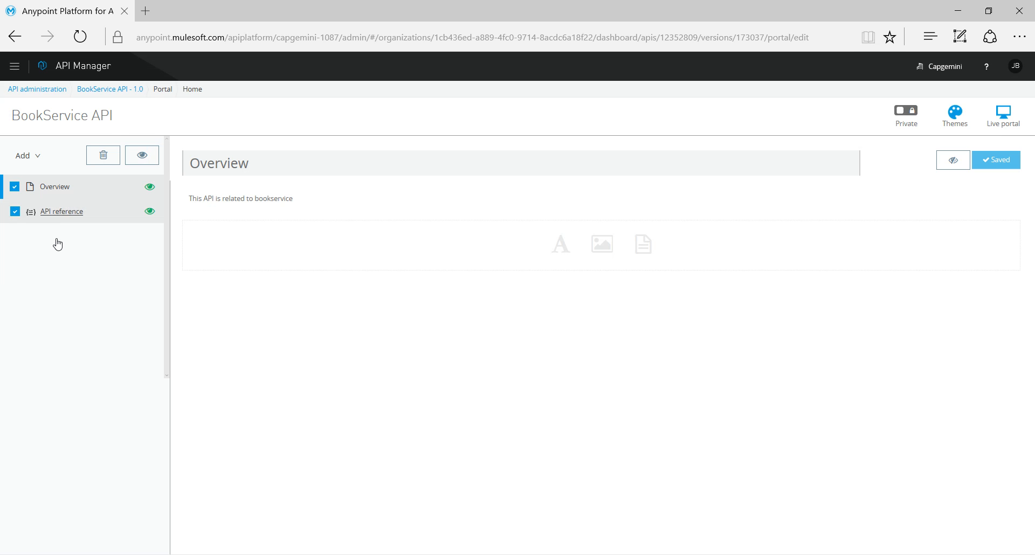
pyautogui.click(61, 211)
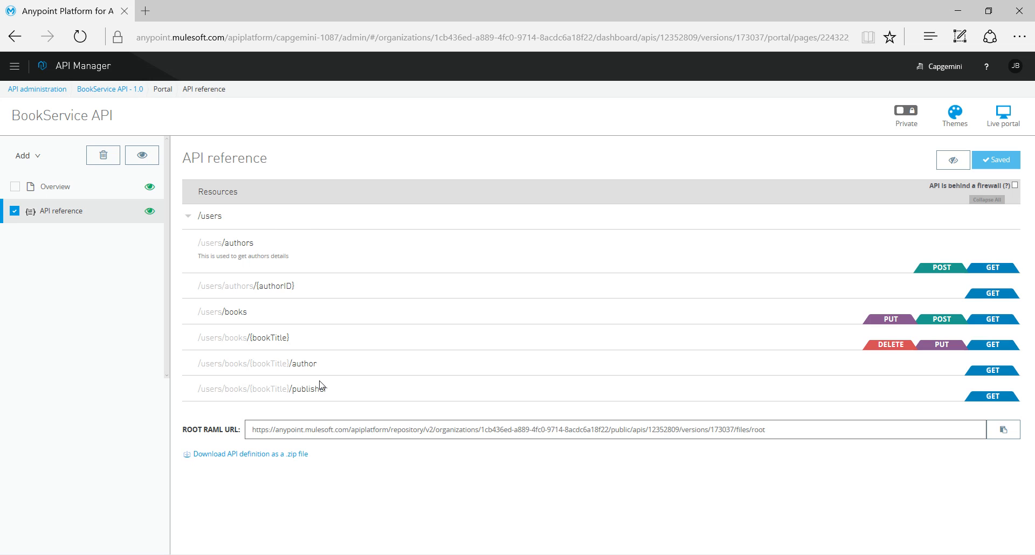
pyautogui.moveTo(233, 228)
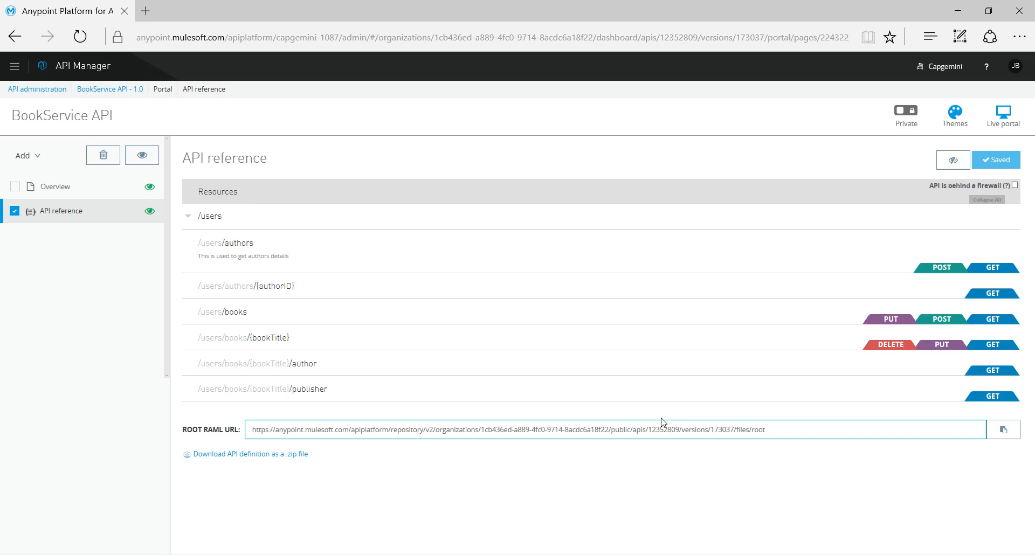
# Step: Select the whole root RAML URL on the portal's API reference page
pyautogui.tripleClick(505, 431)
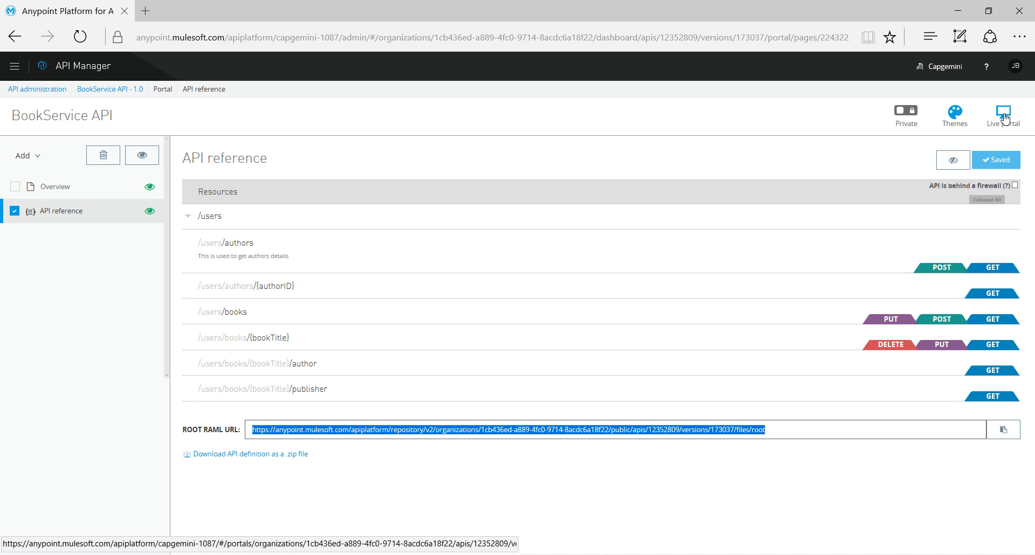
# Step: Preview the live developer portal and browse its API reference down to /users/authors
pyautogui.click(1003, 111)
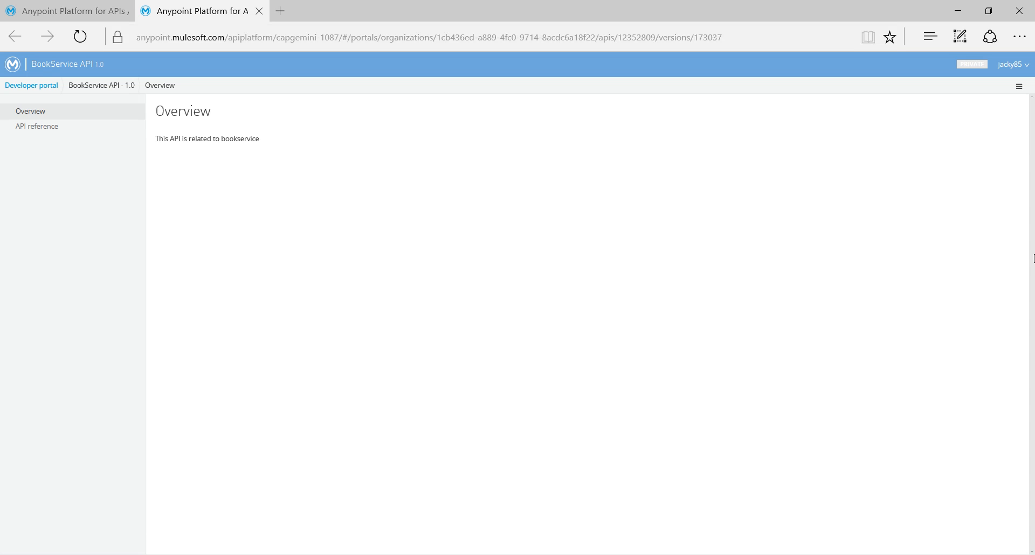
pyautogui.moveTo(989, 72)
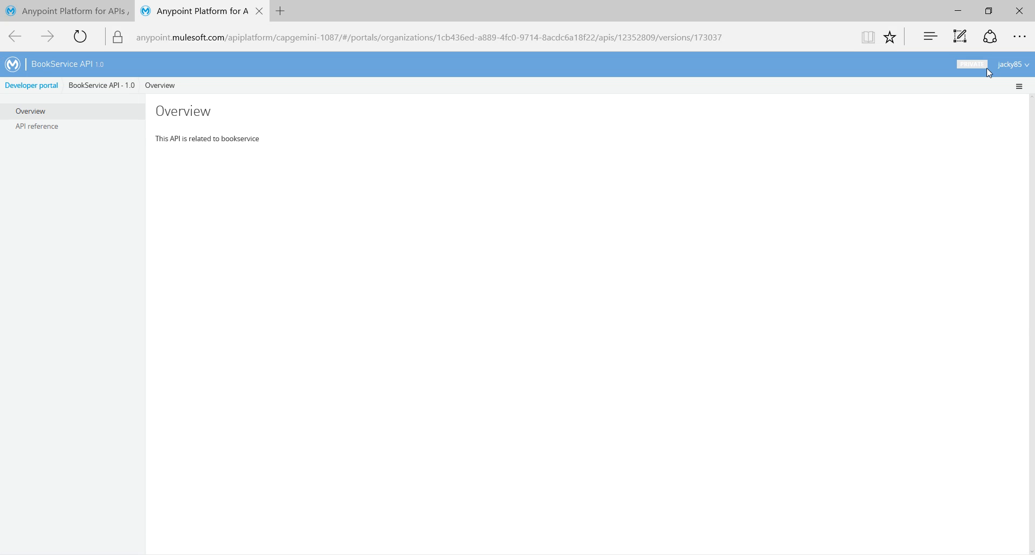
pyautogui.moveTo(661, 138)
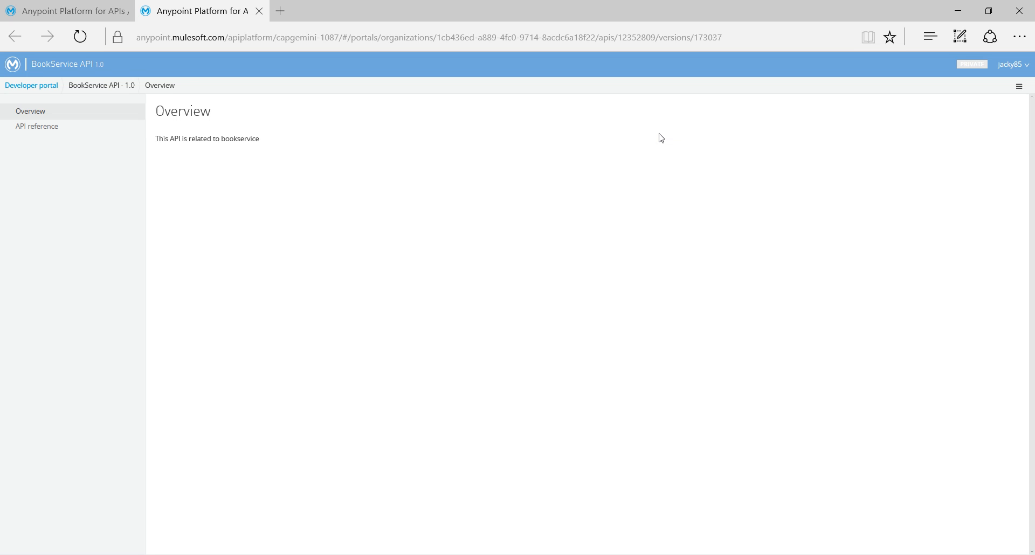
pyautogui.moveTo(36, 144)
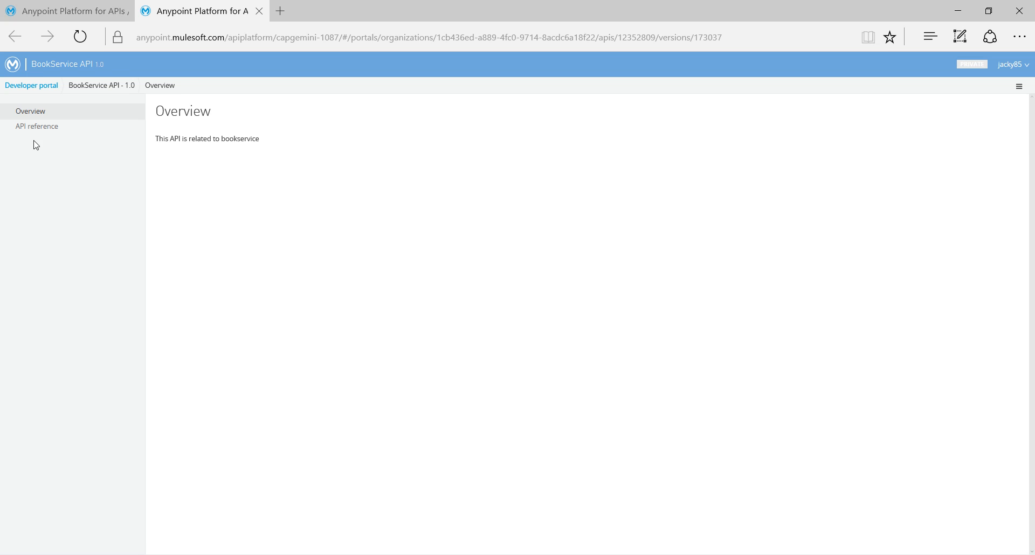
pyautogui.click(37, 126)
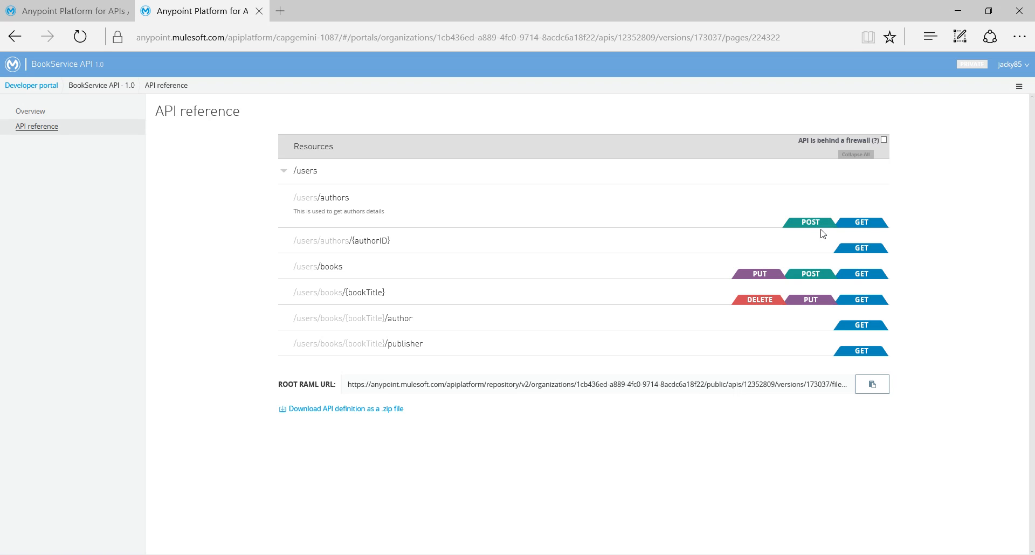
pyautogui.moveTo(823, 258)
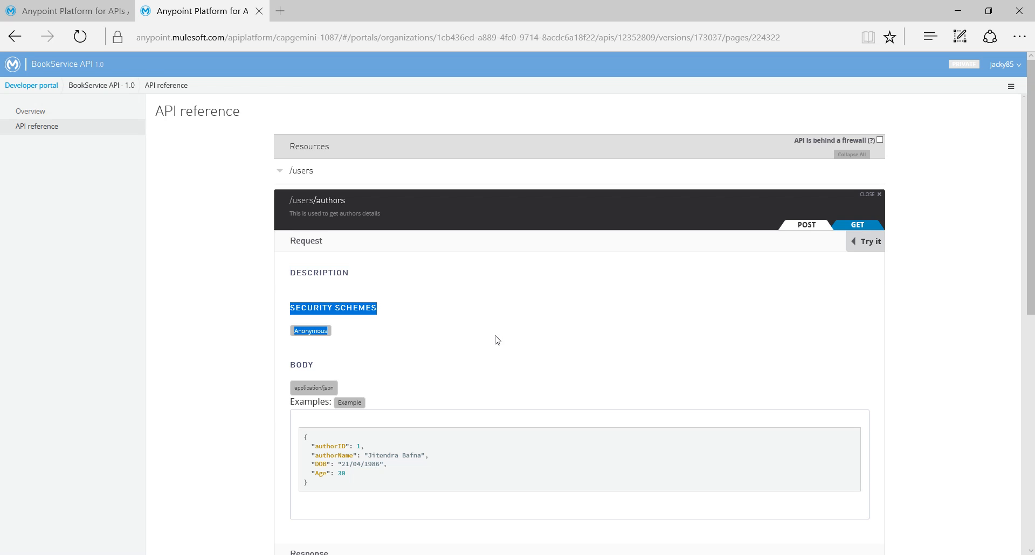
pyautogui.scroll(-3)
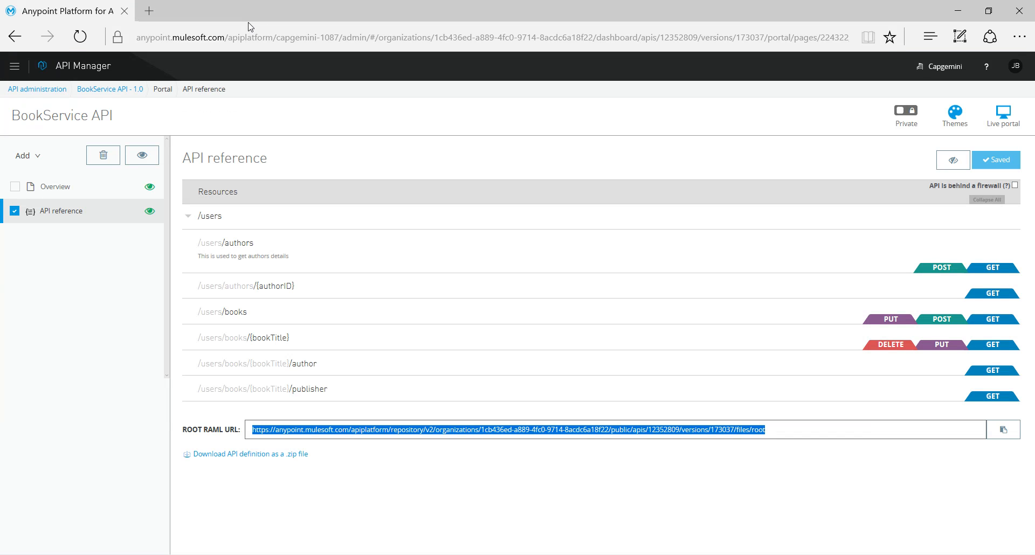
pyautogui.moveTo(463, 368)
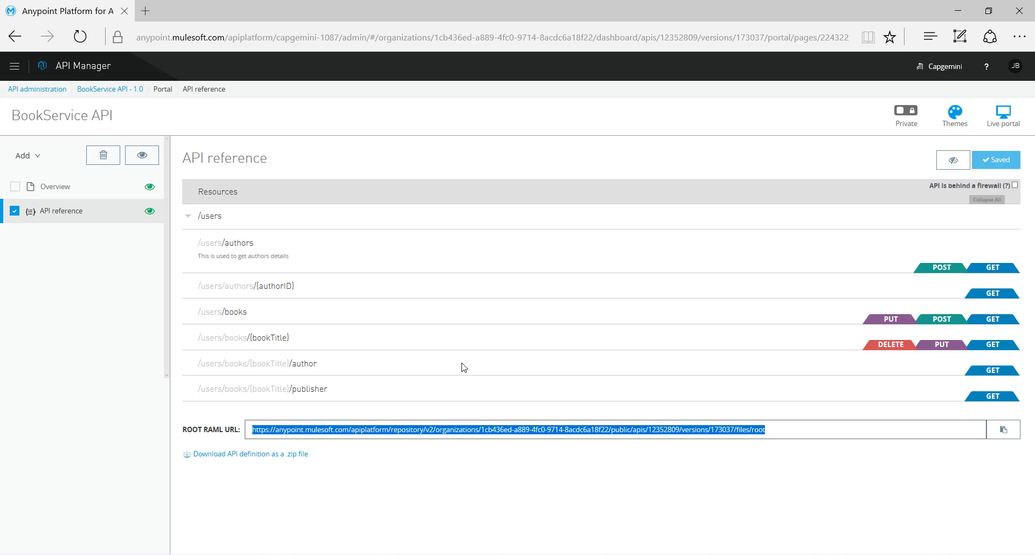
pyautogui.moveTo(870, 293)
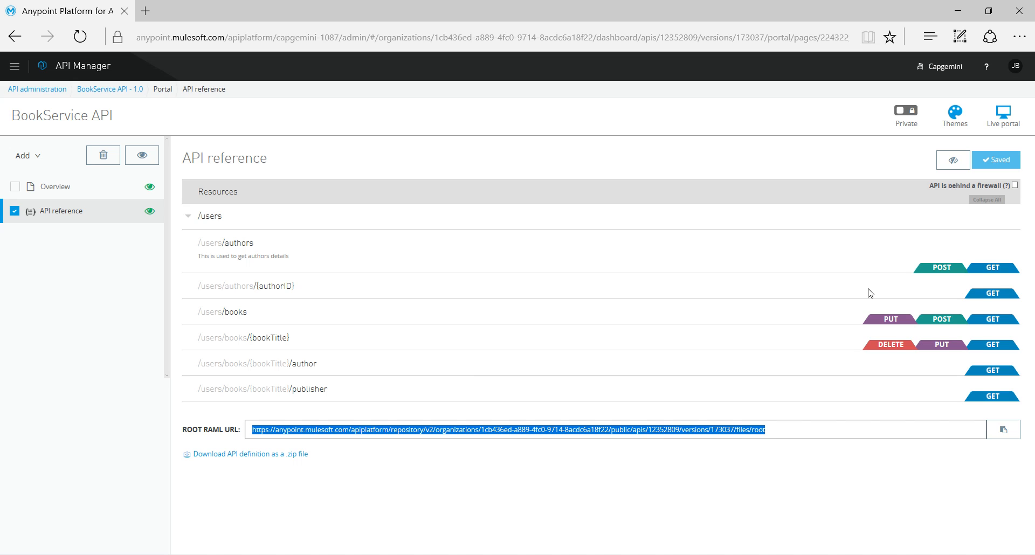
pyautogui.moveTo(911, 117)
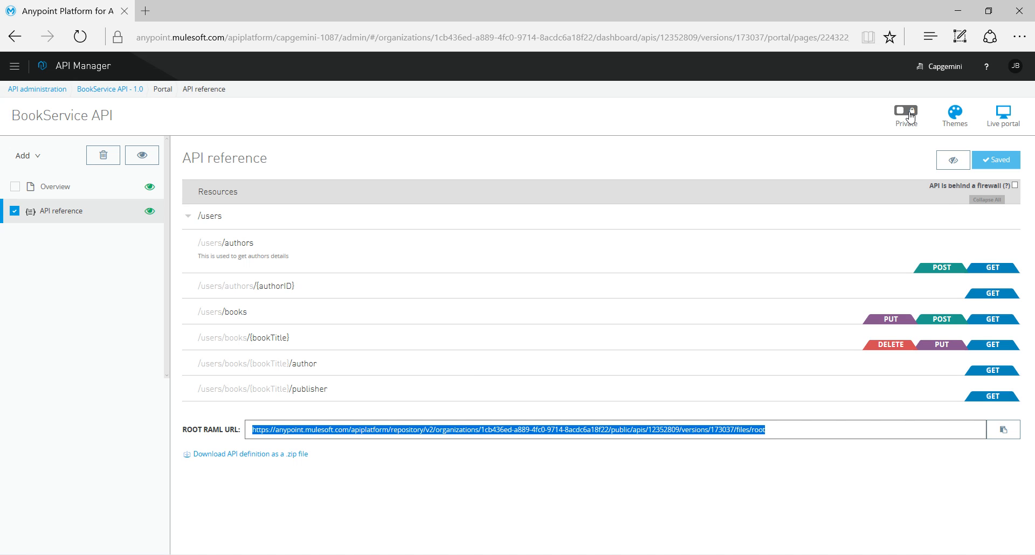
pyautogui.moveTo(903, 143)
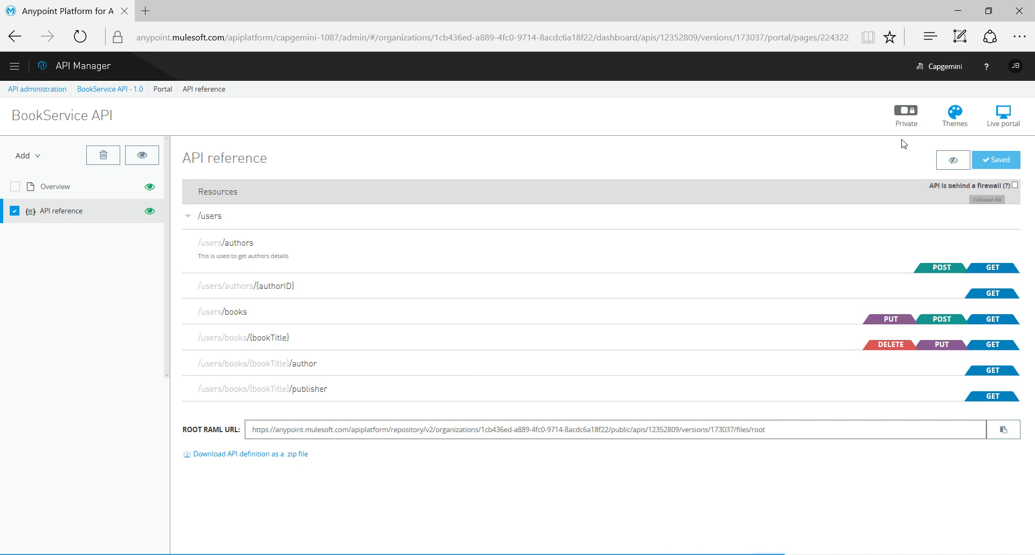
# Step: Switch the BookService API portal from Private to Public and return to the live portal
pyautogui.click(906, 110)
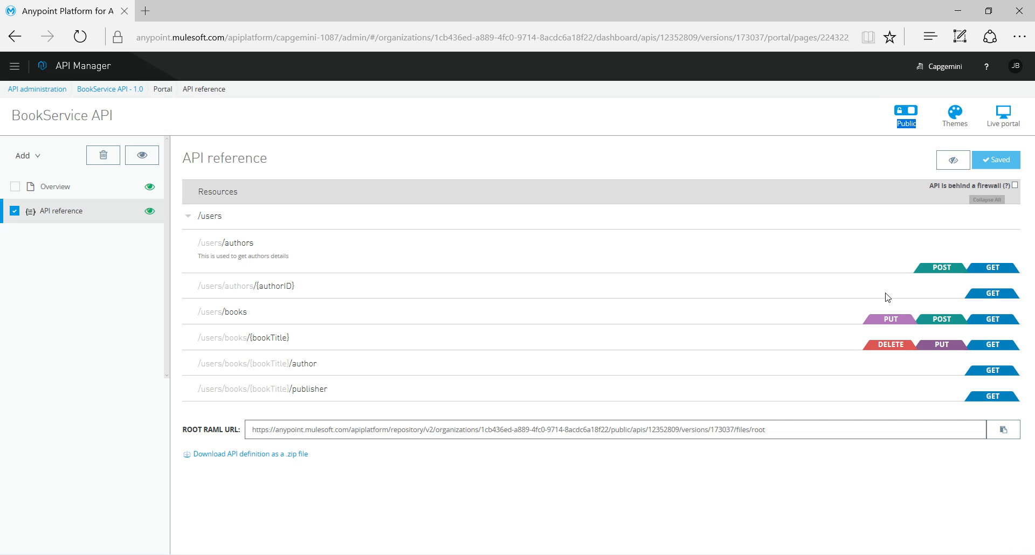
pyautogui.click(280, 10)
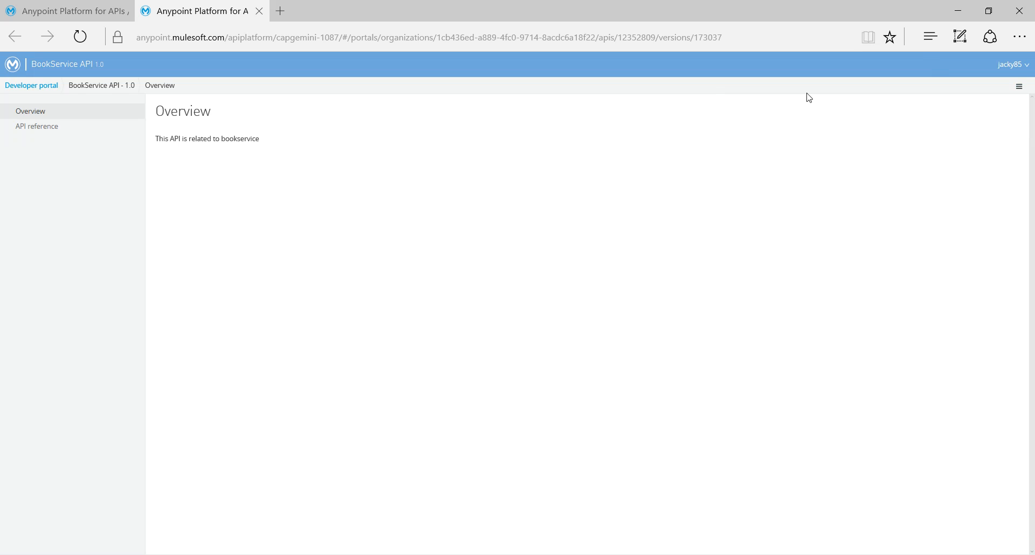
pyautogui.moveTo(773, 57)
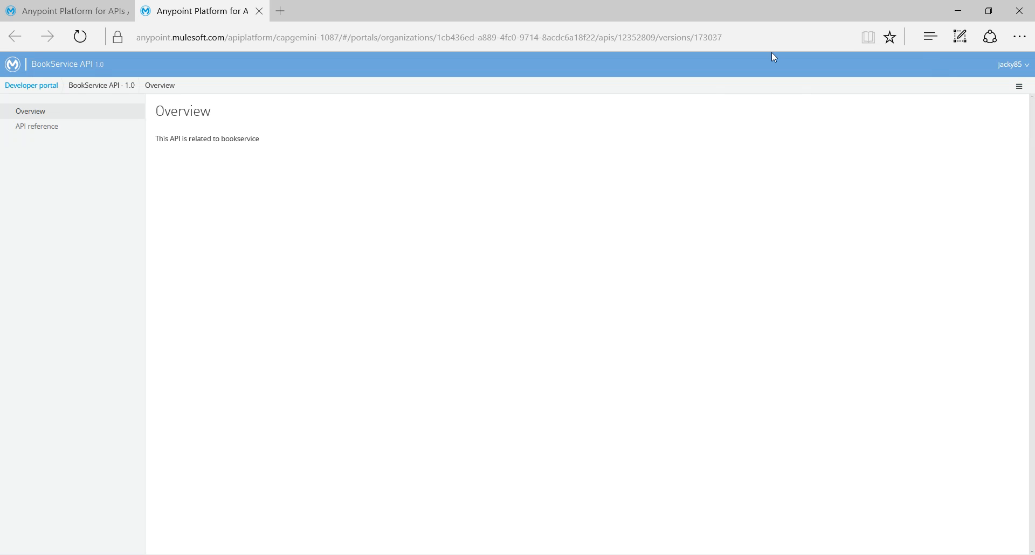
# Step: Reload the live portal Overview to confirm the PRIVATE badge is gone
pyautogui.click(429, 36)
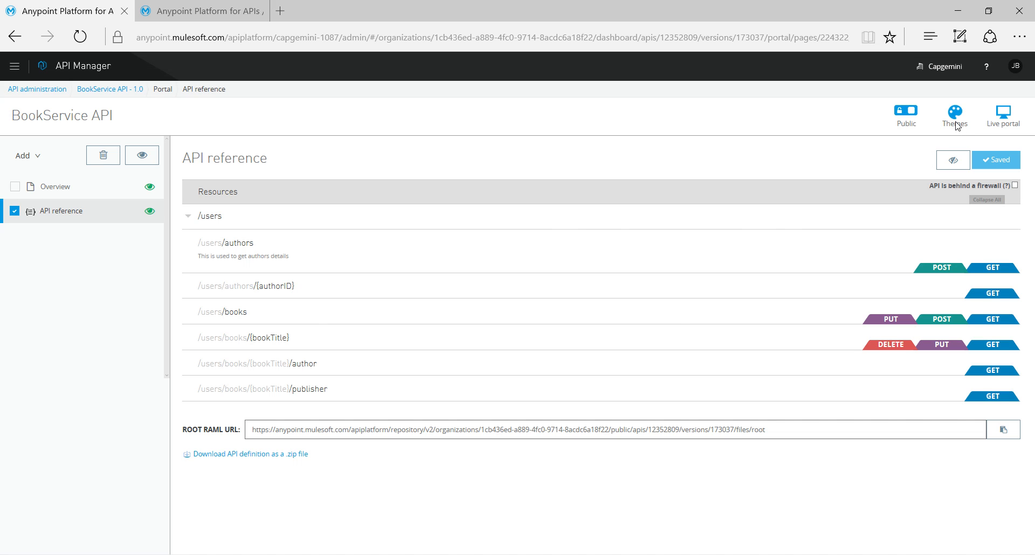
# Step: Review the portal theme settings, cancel without changes, and return to the live portal
pyautogui.click(955, 112)
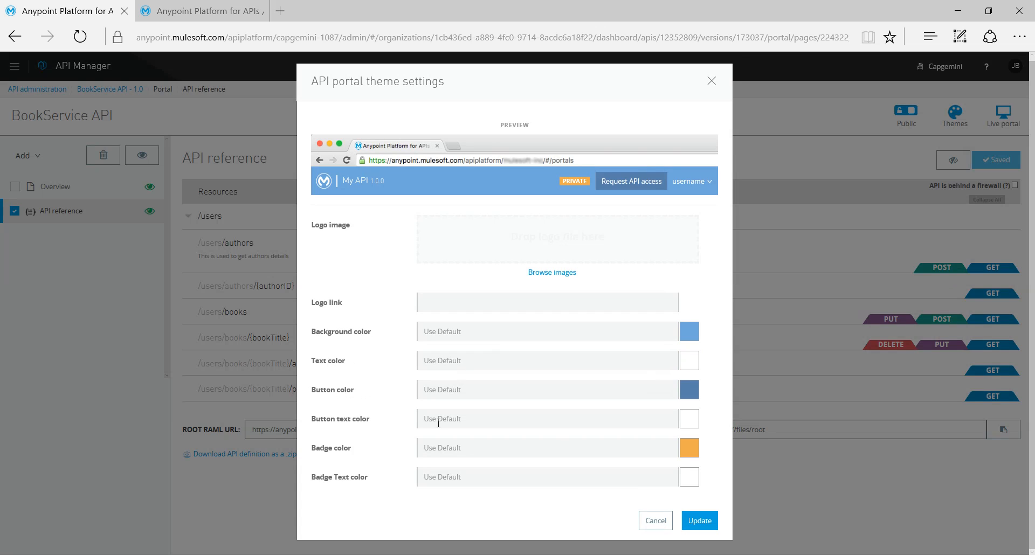
pyautogui.moveTo(404, 424)
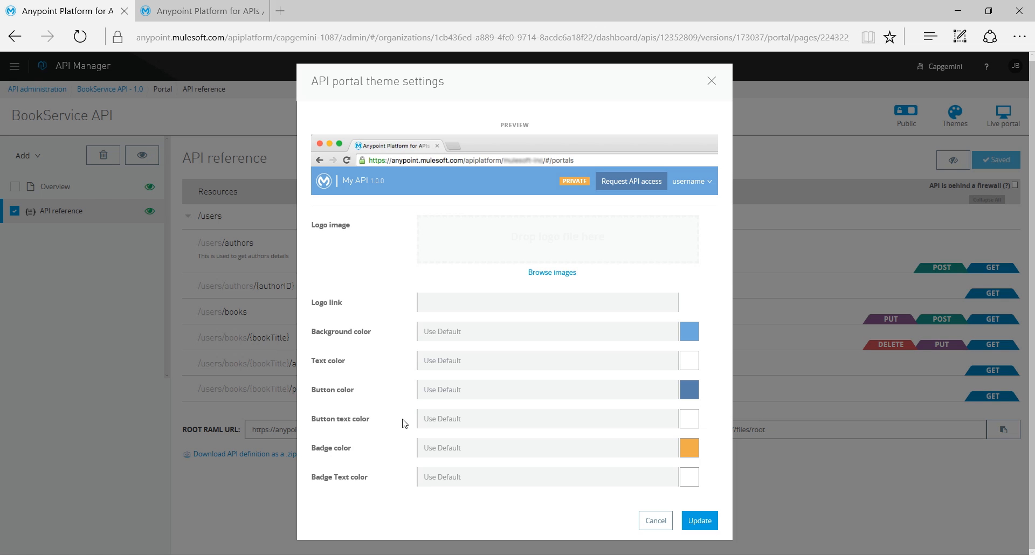
pyautogui.moveTo(735, 468)
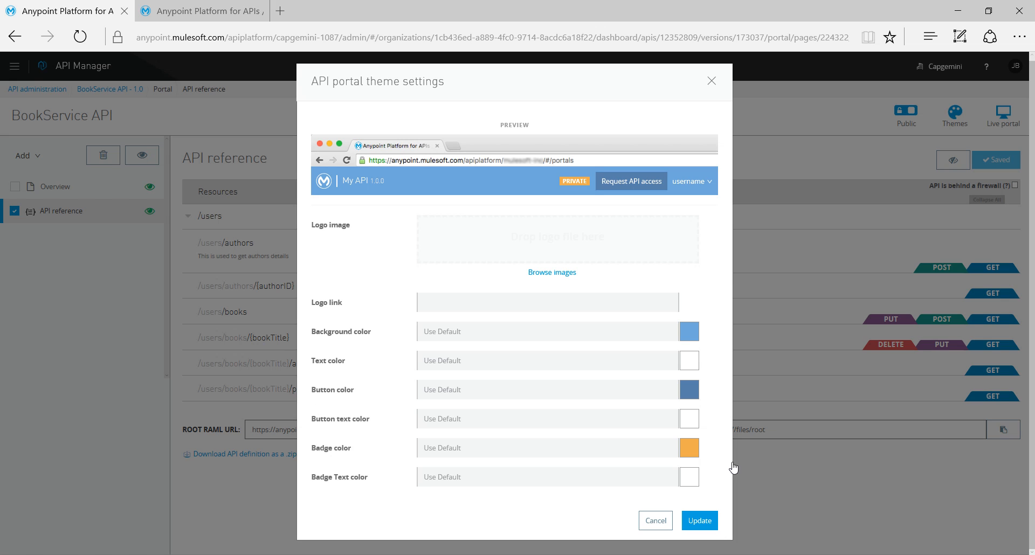
pyautogui.moveTo(714, 537)
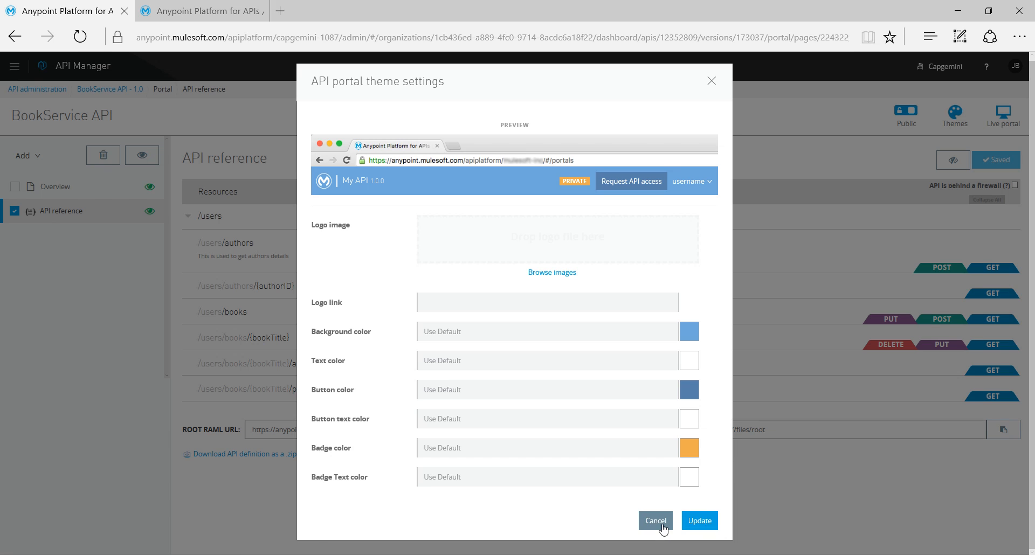
pyautogui.click(654, 521)
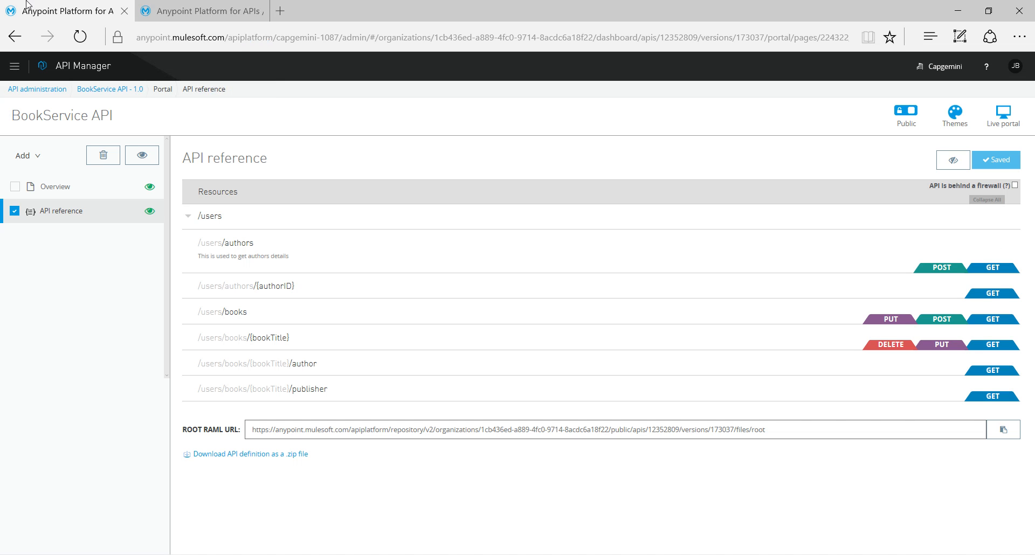
pyautogui.click(1002, 112)
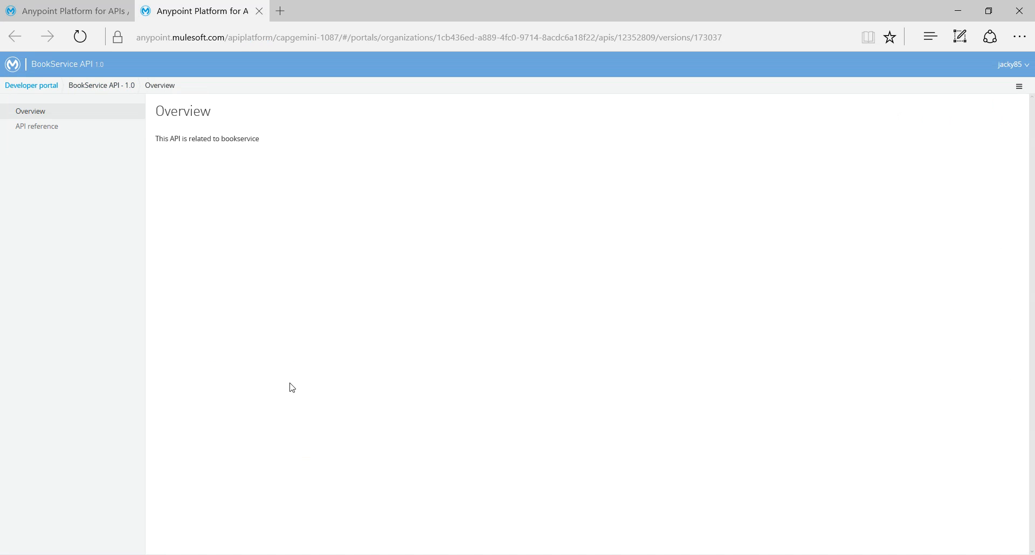